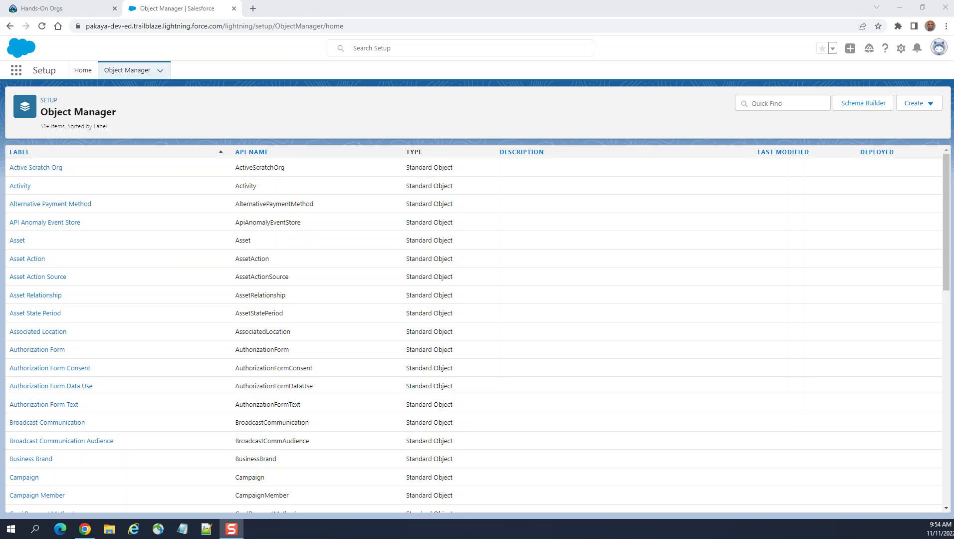
pyautogui.moveTo(69, 311)
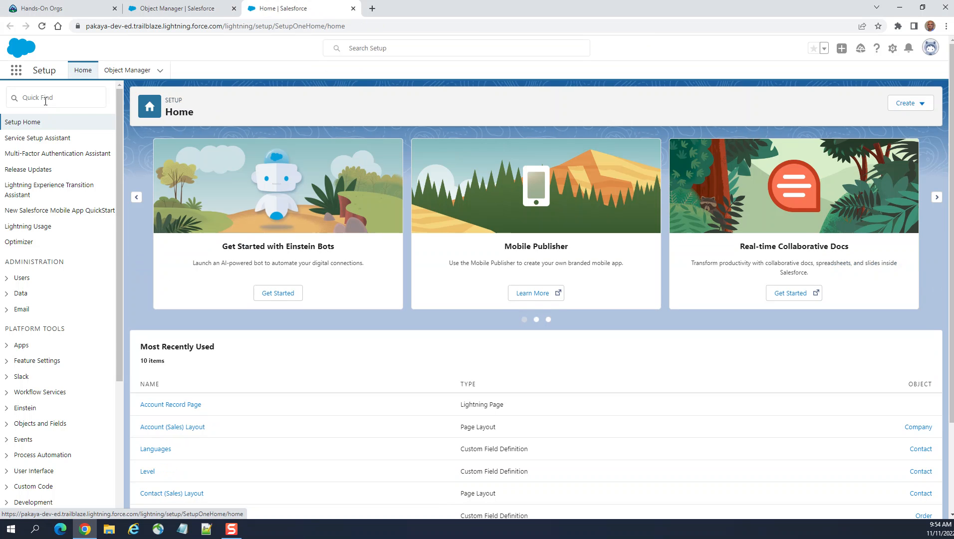
# Step: Filter the setup menu by 'Work' and go to Workflow Rules under Process Automation
pyautogui.click(55, 98)
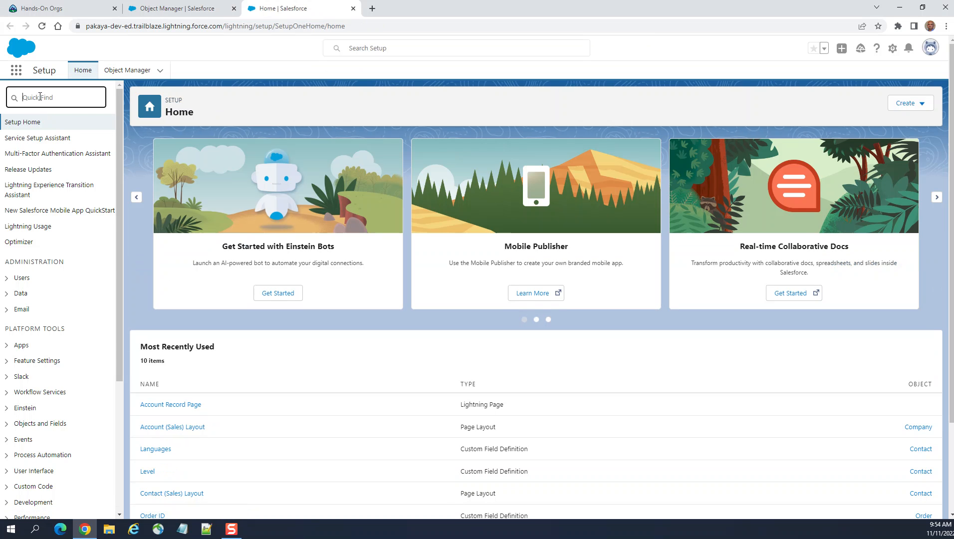
pyautogui.write('Work')
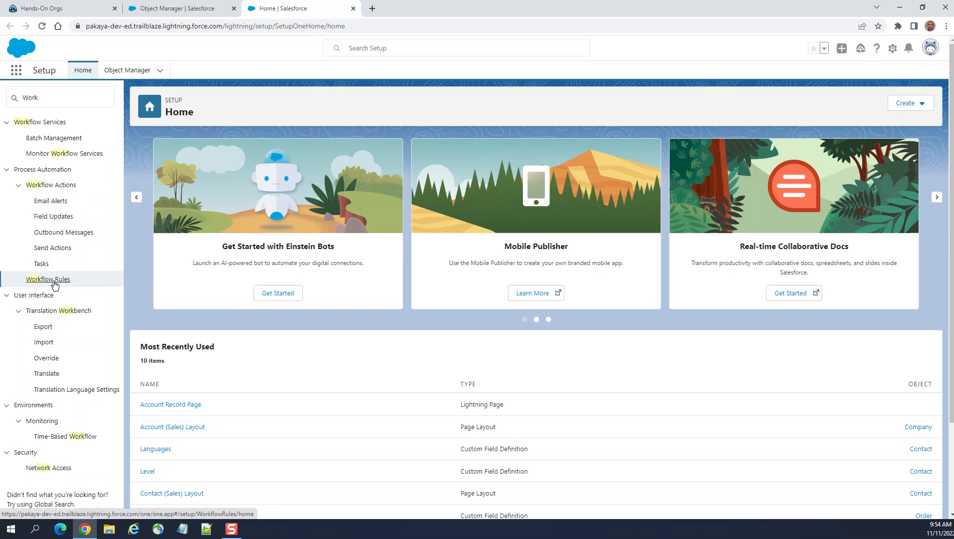
pyautogui.click(47, 279)
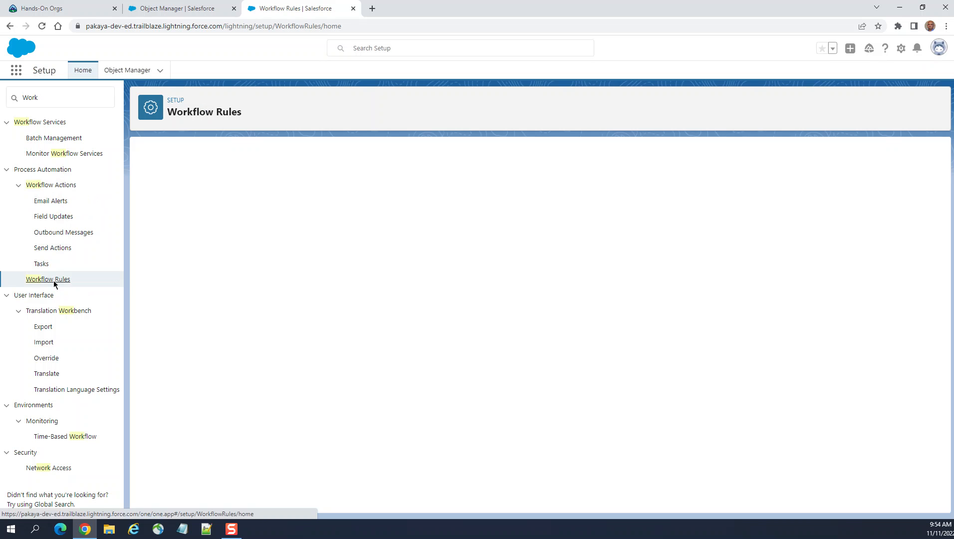
# Step: Continue past Understanding Workflow and begin a New Rule, prompting the Flow Builder suggestion
pyautogui.click(48, 279)
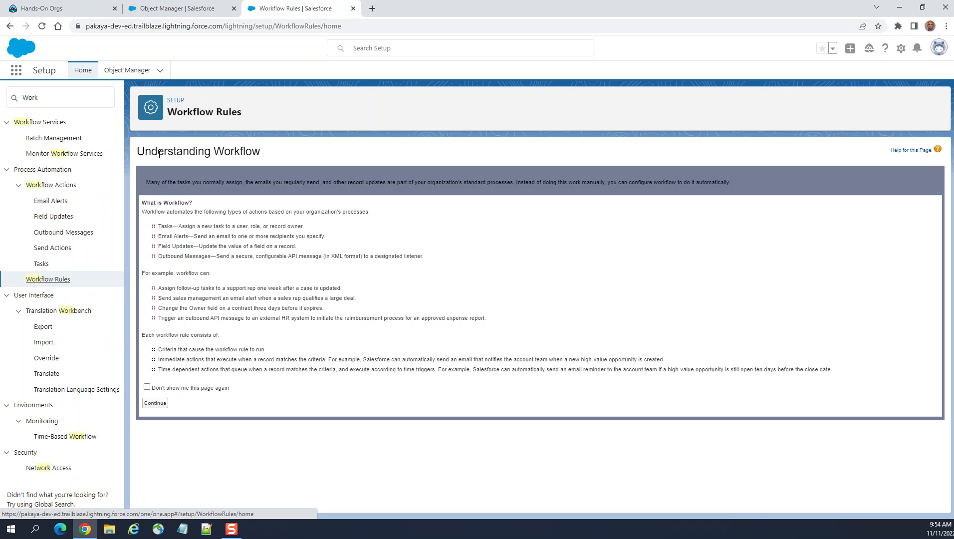
pyautogui.moveTo(474, 300)
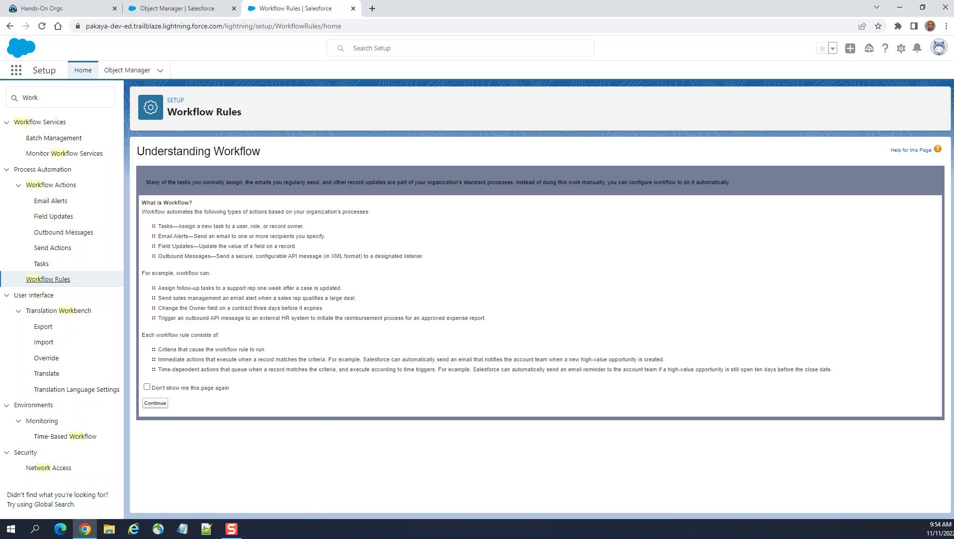
pyautogui.moveTo(247, 335)
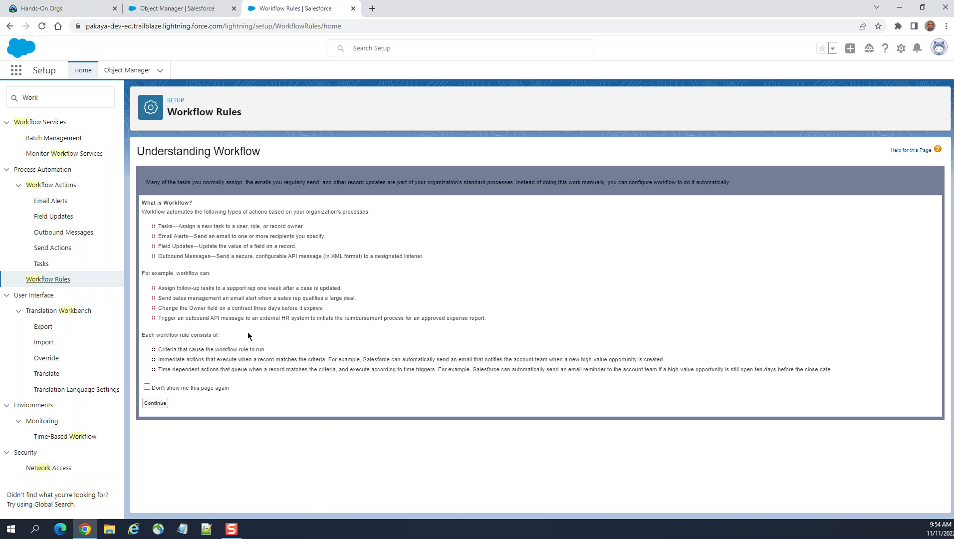
pyautogui.click(154, 403)
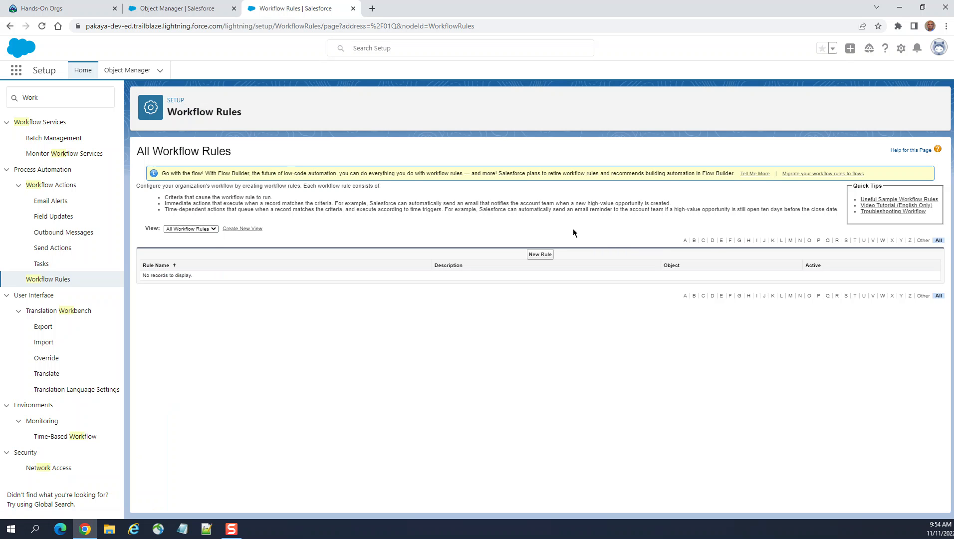
pyautogui.click(540, 254)
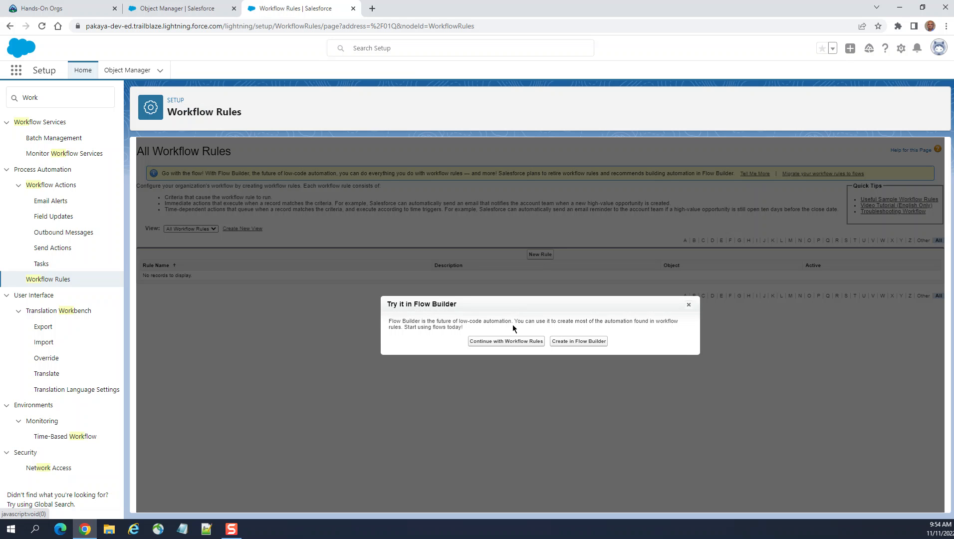
pyautogui.moveTo(513, 351)
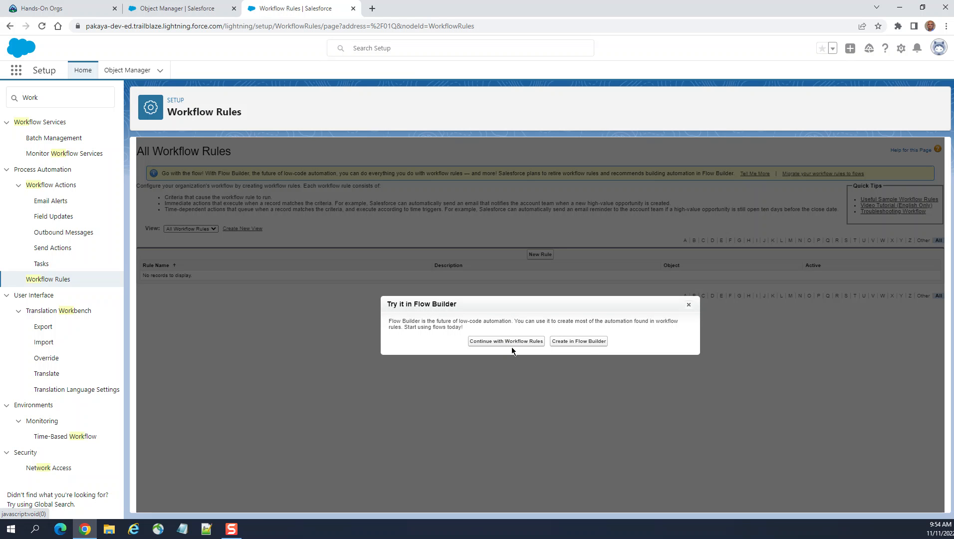
pyautogui.moveTo(476, 353)
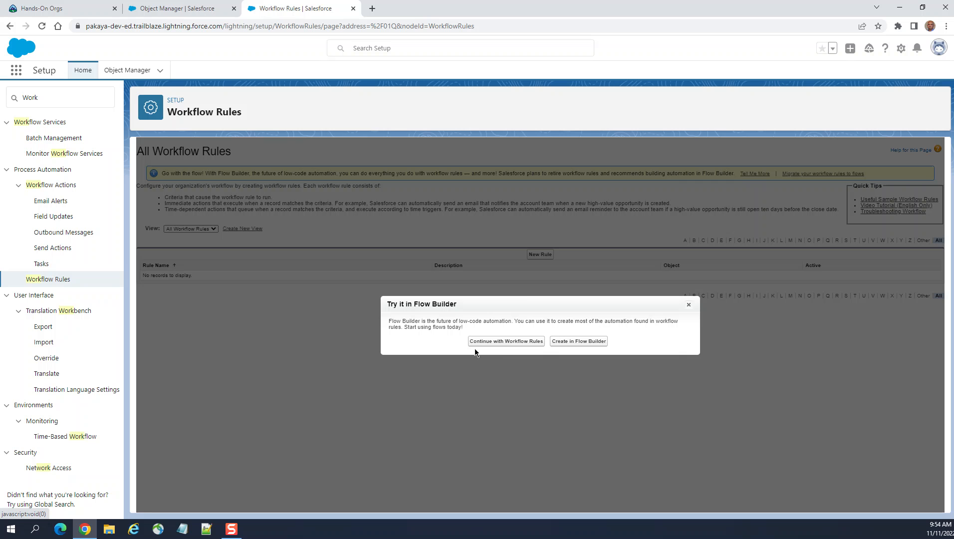
# Step: Dismiss the Flow Builder suggestion to return to the empty All Workflow Rules list
pyautogui.click(506, 340)
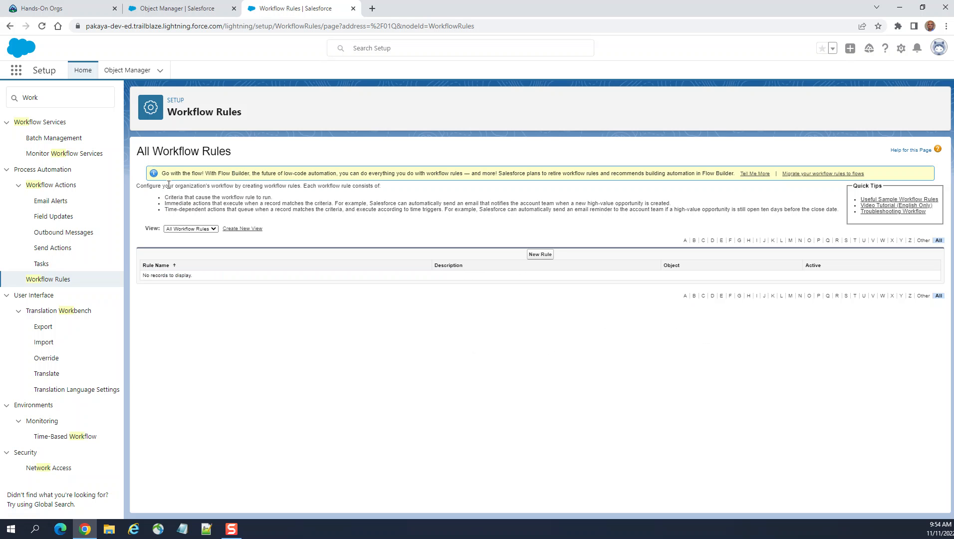
pyautogui.moveTo(161, 179)
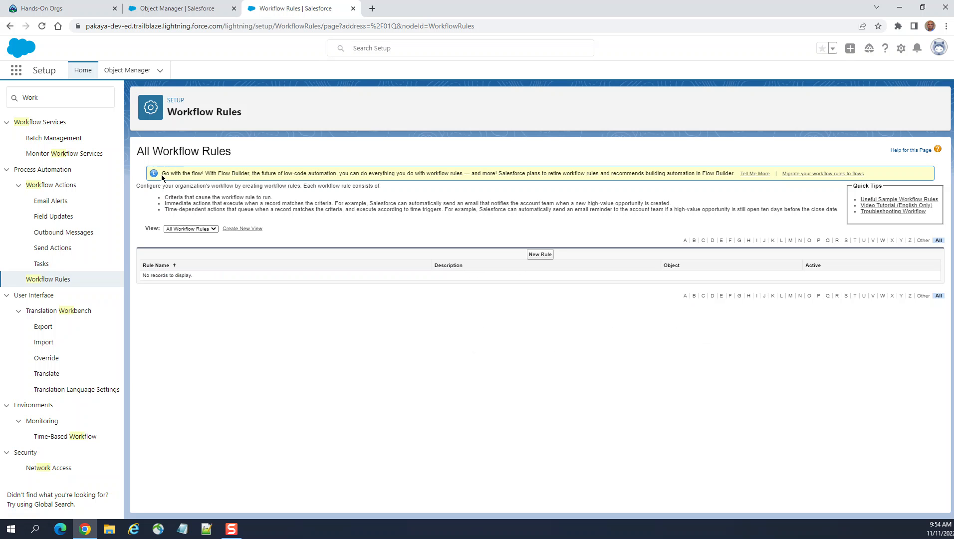
pyautogui.moveTo(213, 181)
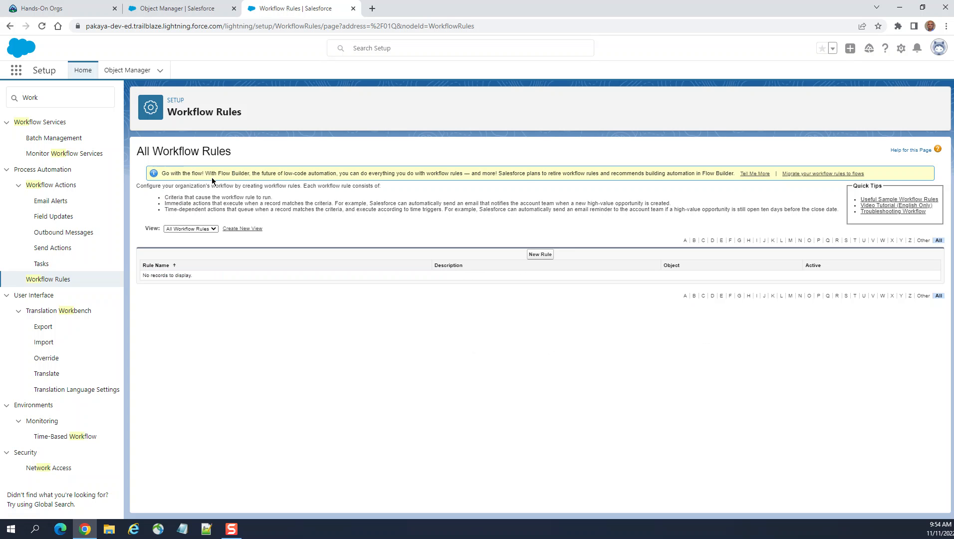
pyautogui.moveTo(265, 183)
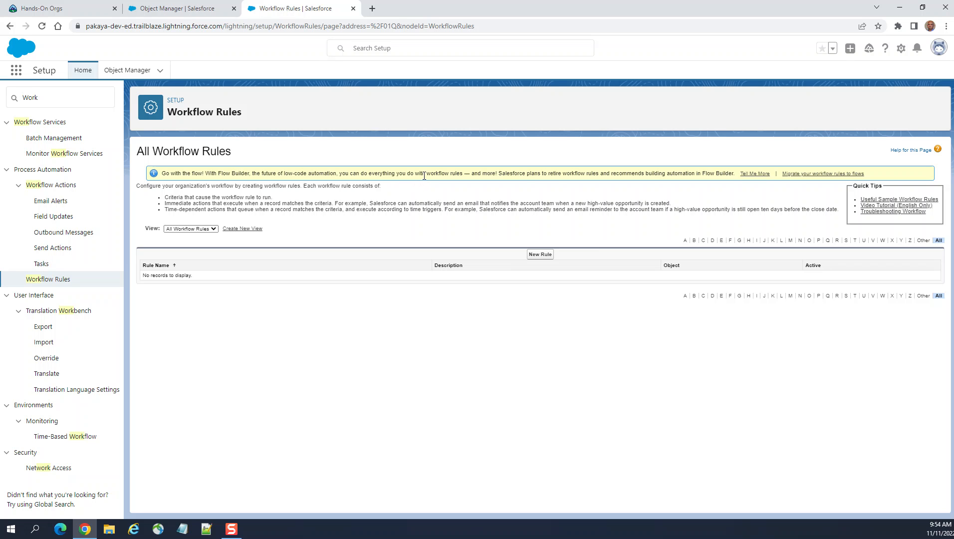
pyautogui.moveTo(506, 183)
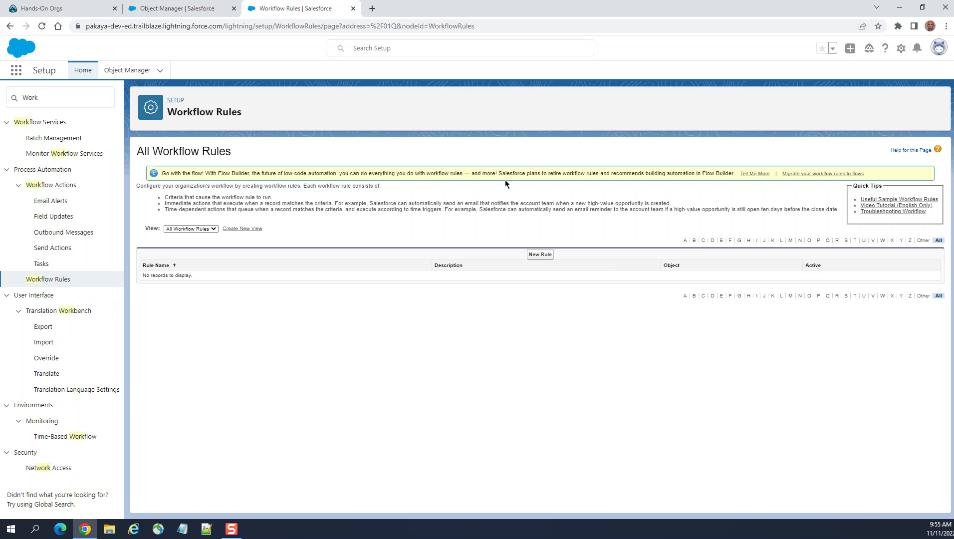
pyautogui.moveTo(580, 182)
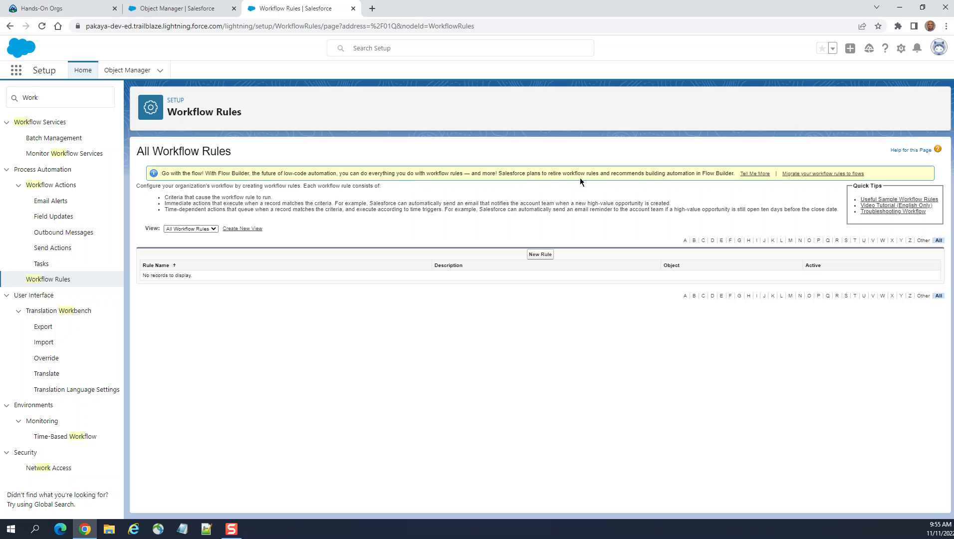
pyautogui.moveTo(652, 181)
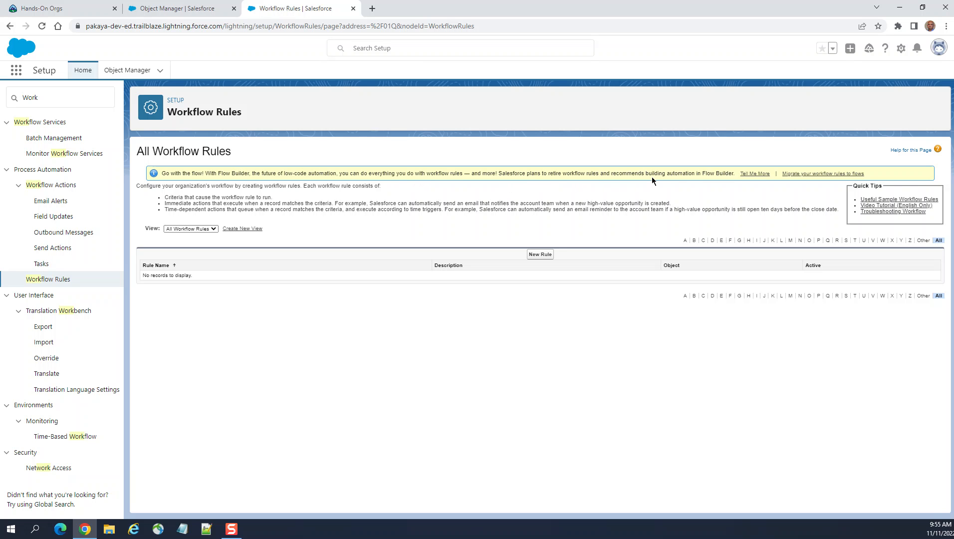
pyautogui.moveTo(720, 181)
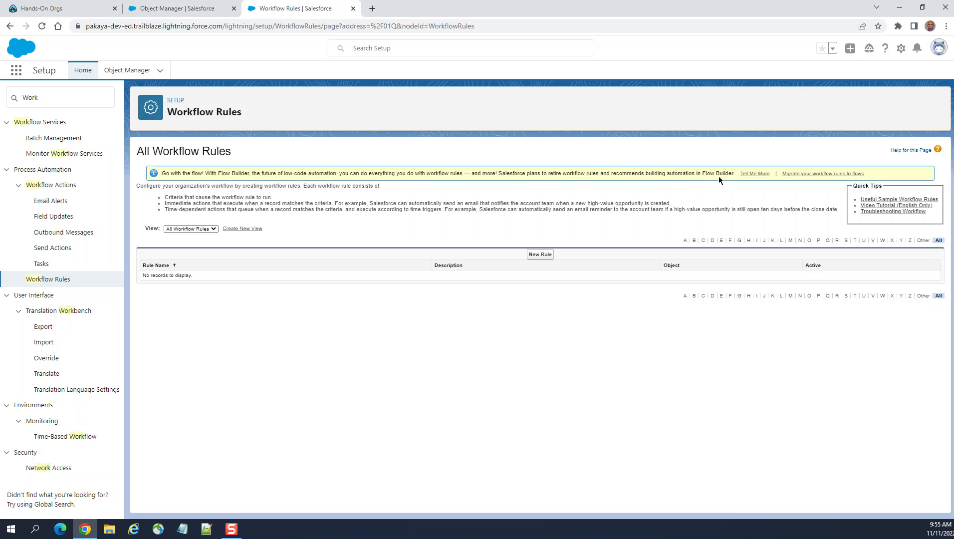
pyautogui.moveTo(659, 239)
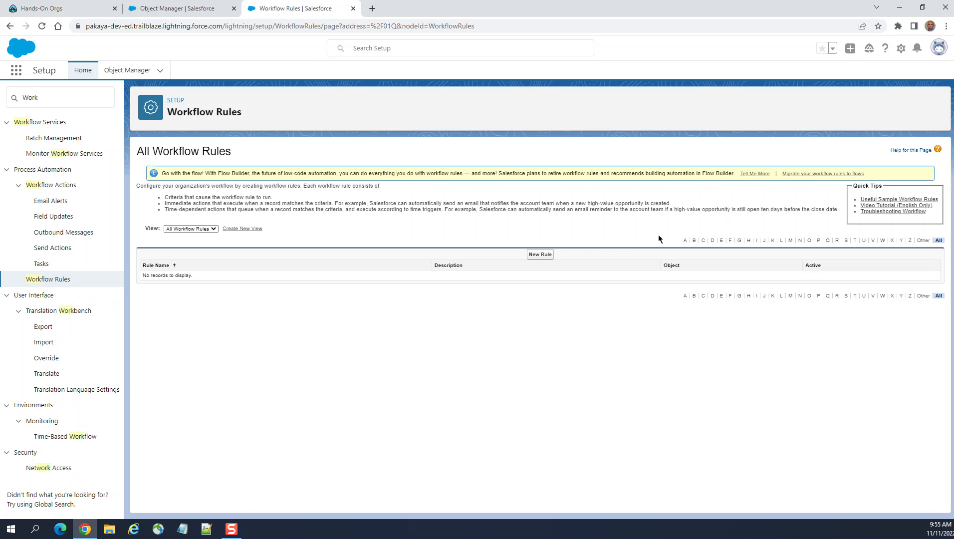
pyautogui.moveTo(823, 173)
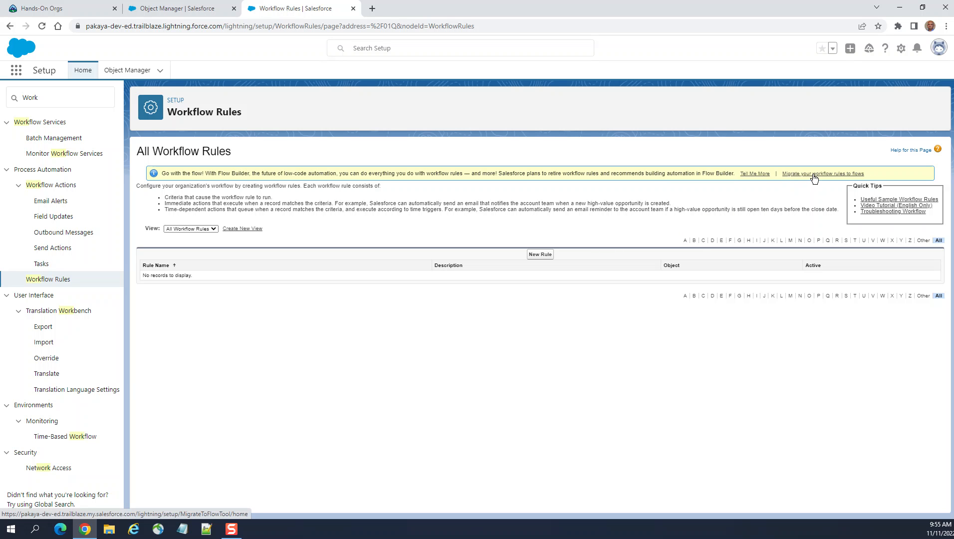
pyautogui.moveTo(719, 191)
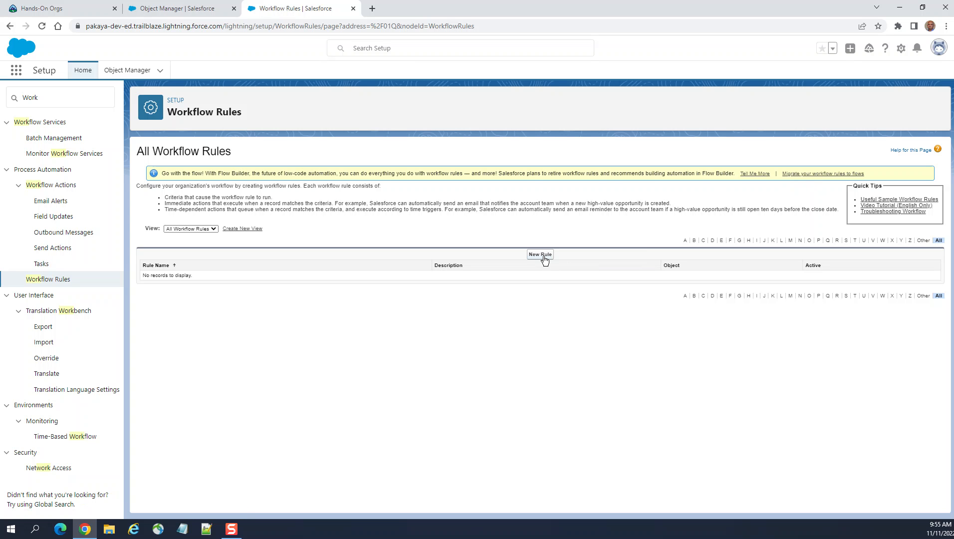
pyautogui.moveTo(540, 258)
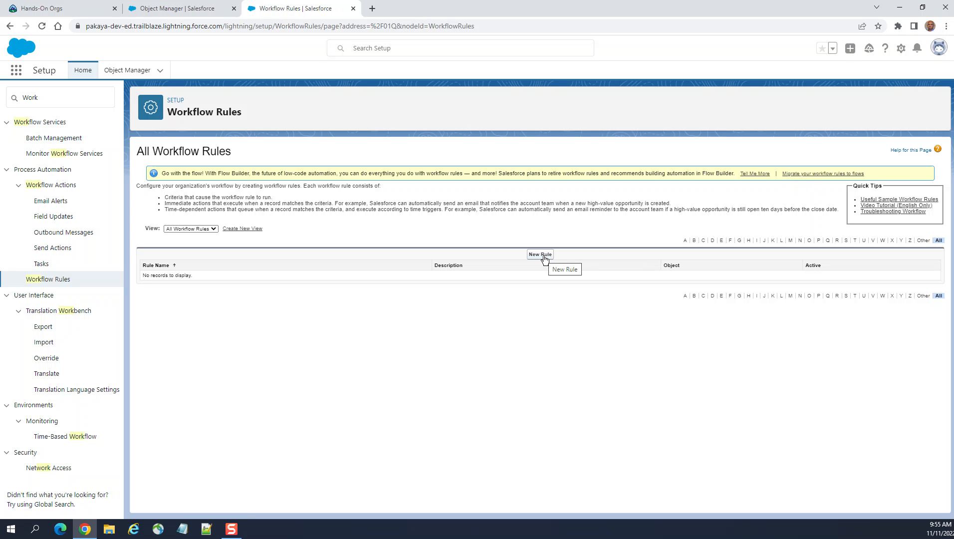
pyautogui.moveTo(104, 504)
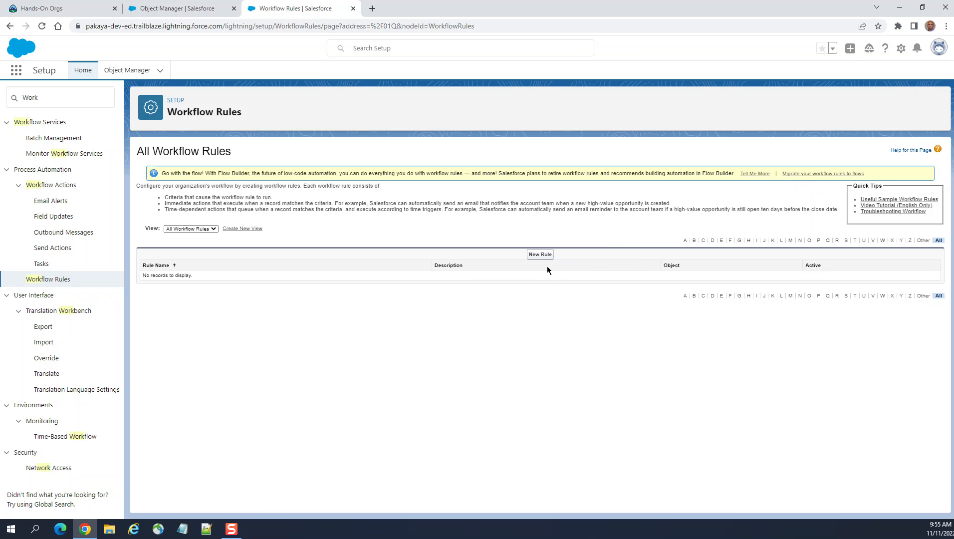
pyautogui.click(540, 254)
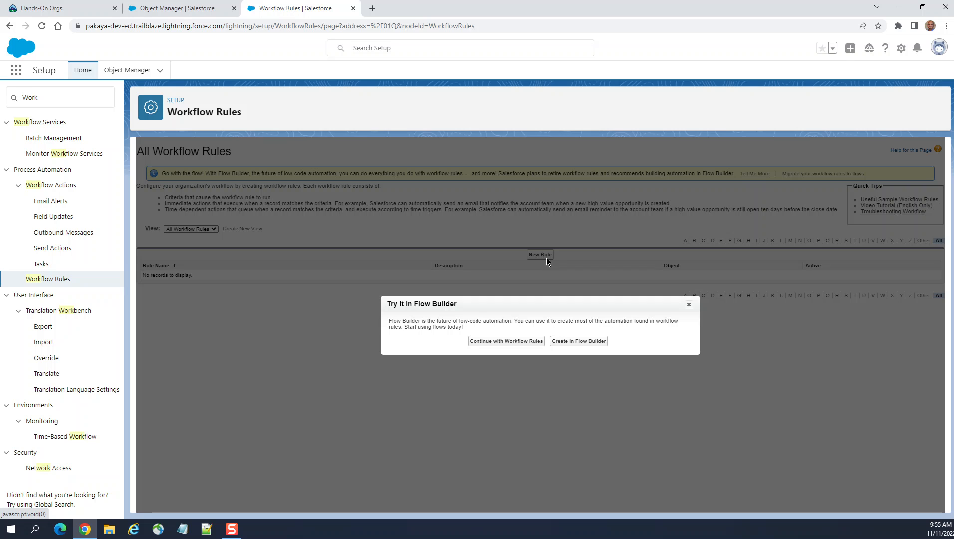
pyautogui.moveTo(429, 334)
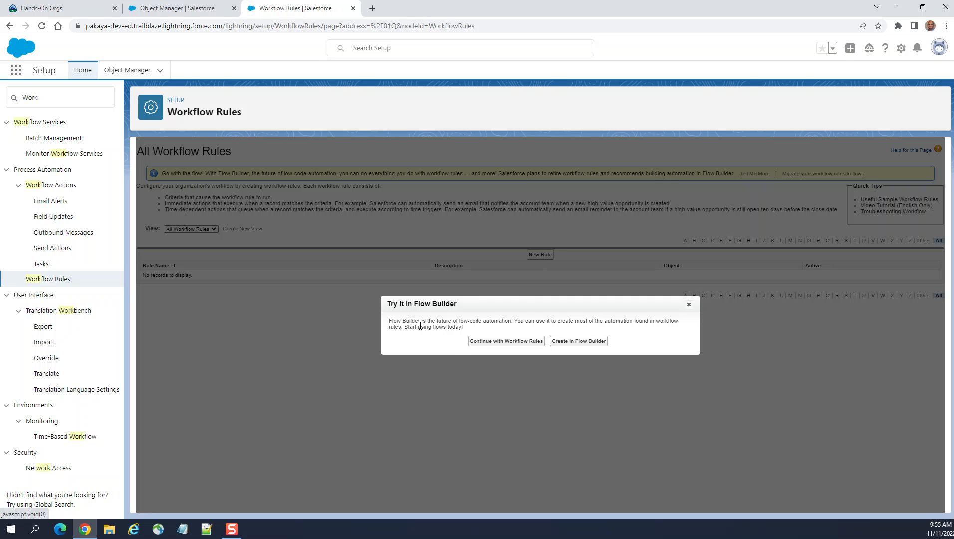
pyautogui.moveTo(432, 318)
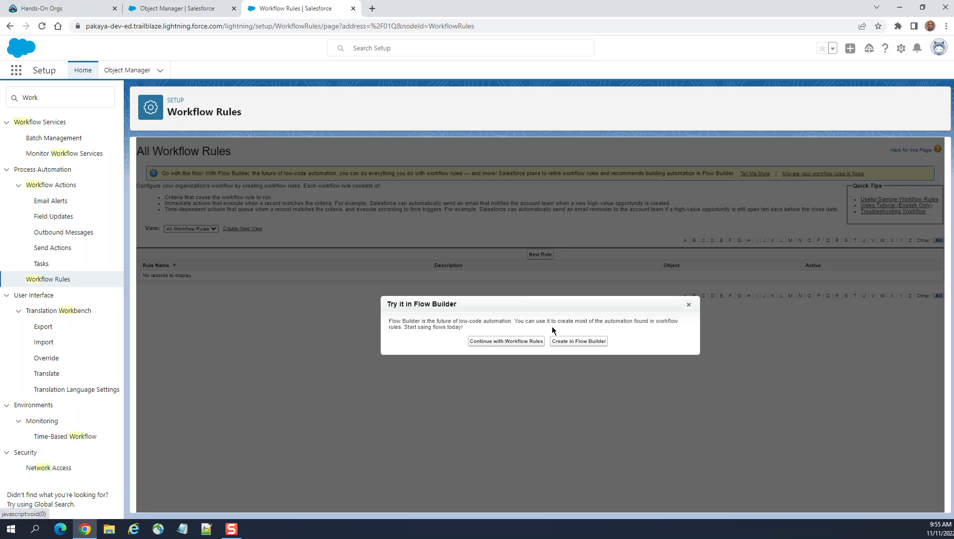
pyautogui.moveTo(564, 328)
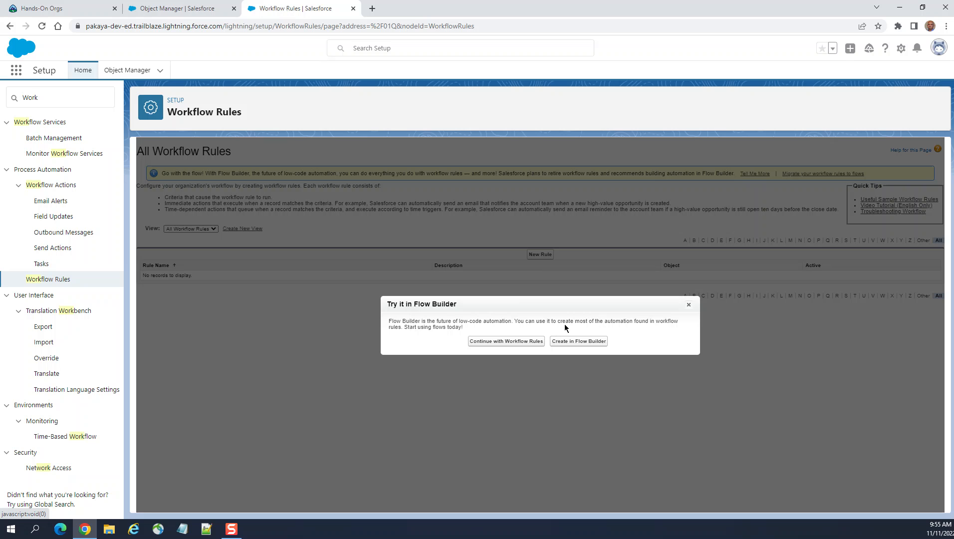
pyautogui.moveTo(685, 330)
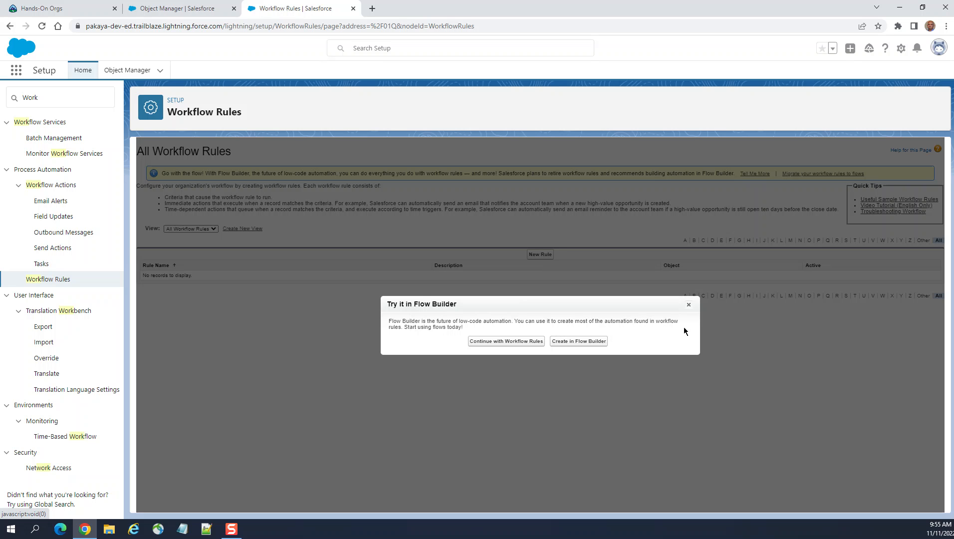
pyautogui.moveTo(440, 341)
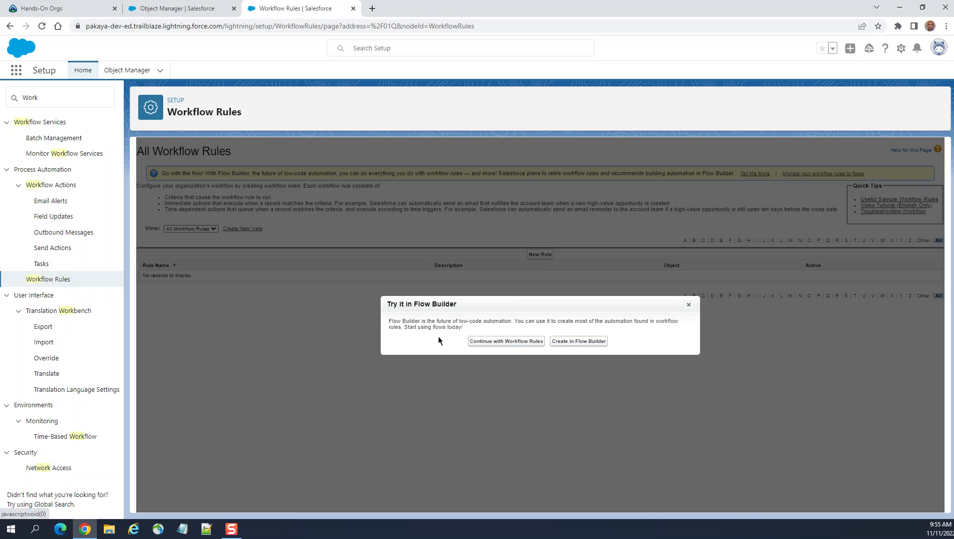
pyautogui.moveTo(506, 340)
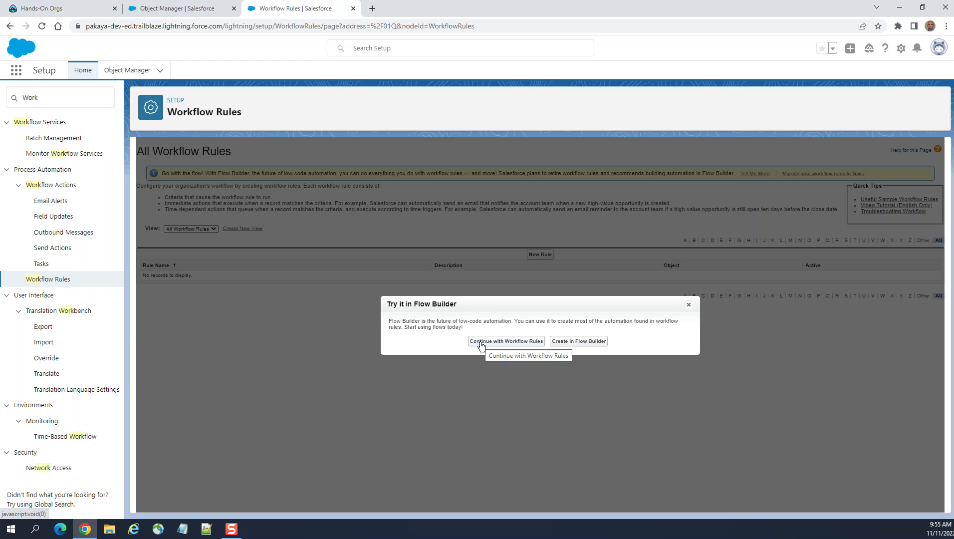
pyautogui.moveTo(584, 346)
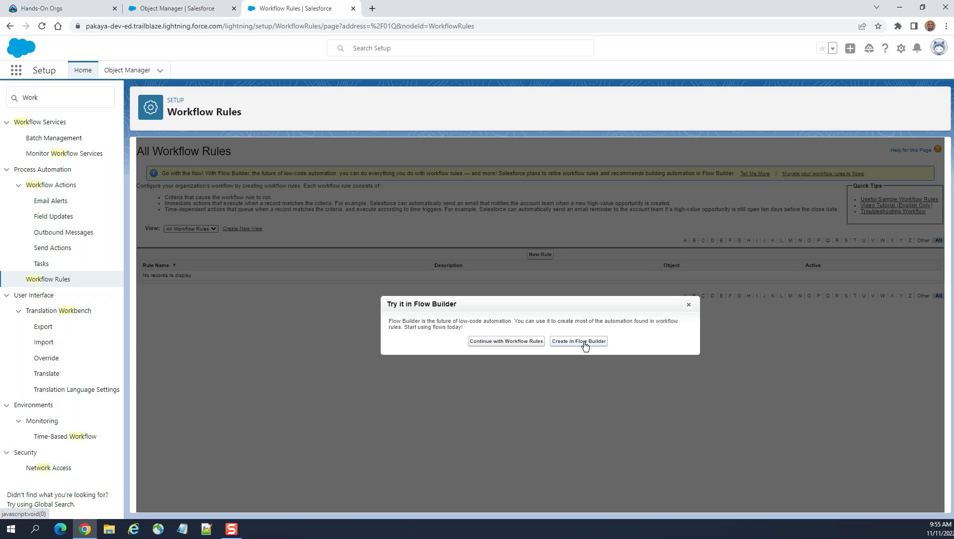
pyautogui.moveTo(578, 346)
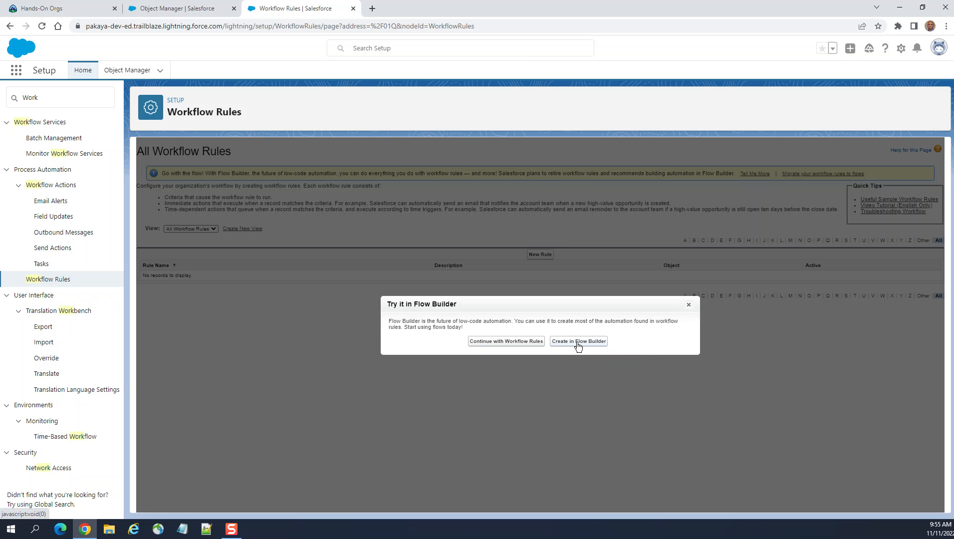
pyautogui.moveTo(498, 349)
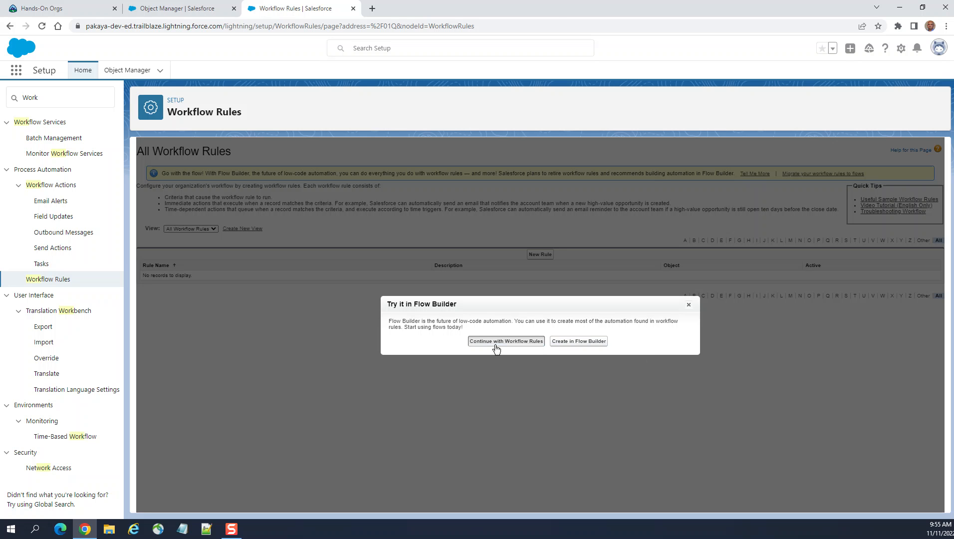
pyautogui.click(506, 340)
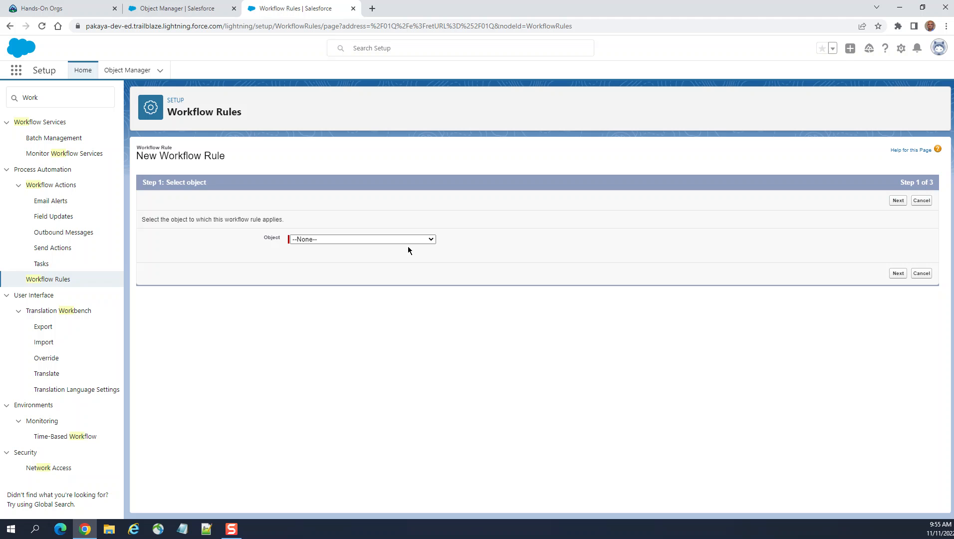
pyautogui.click(361, 239)
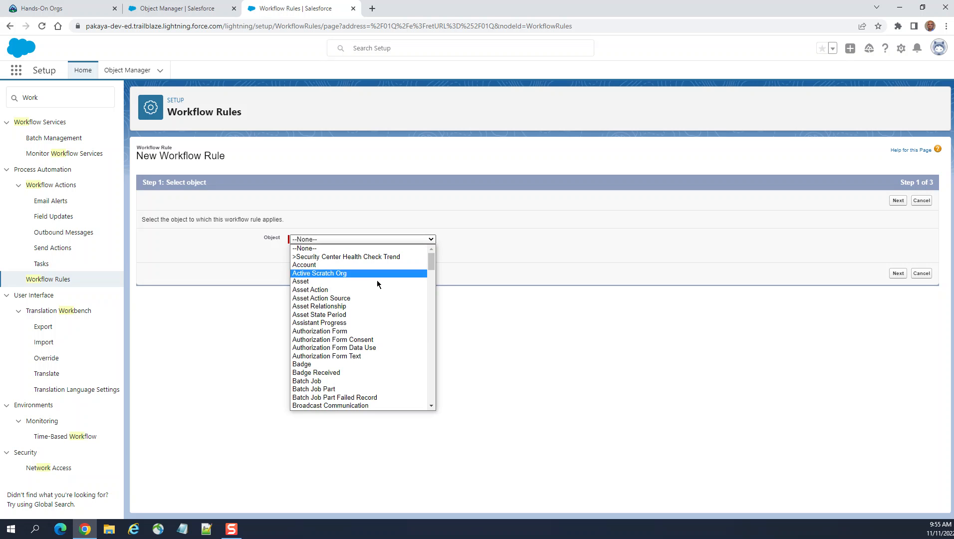
pyautogui.click(321, 297)
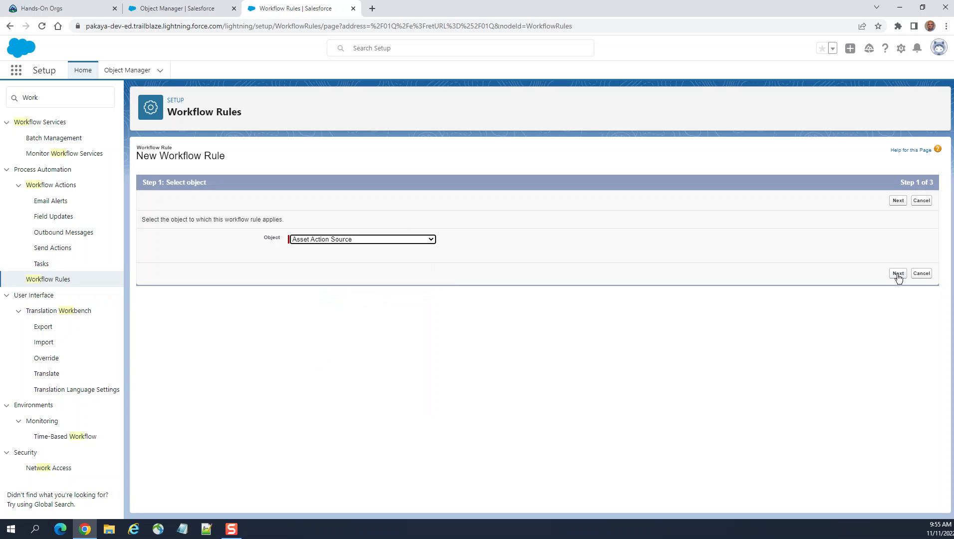
pyautogui.click(897, 274)
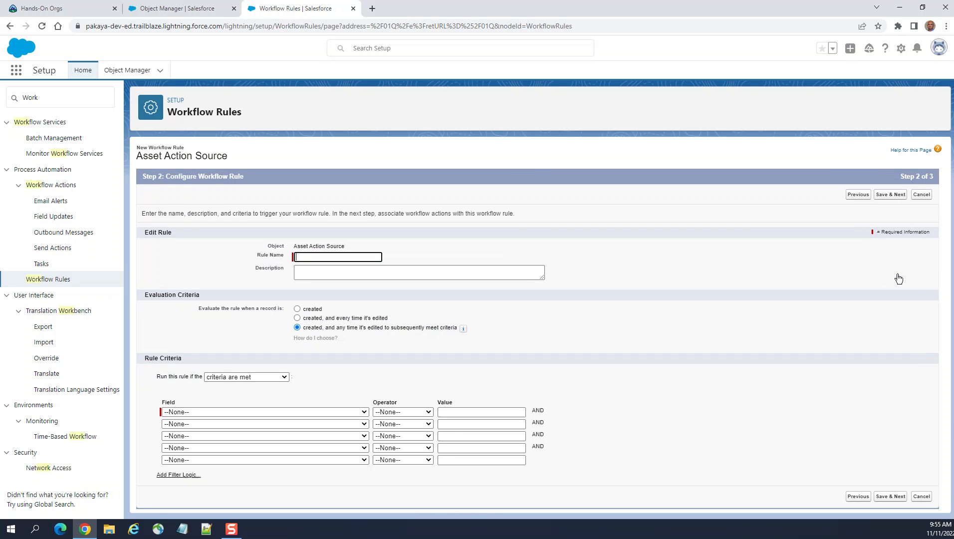
pyautogui.moveTo(571, 253)
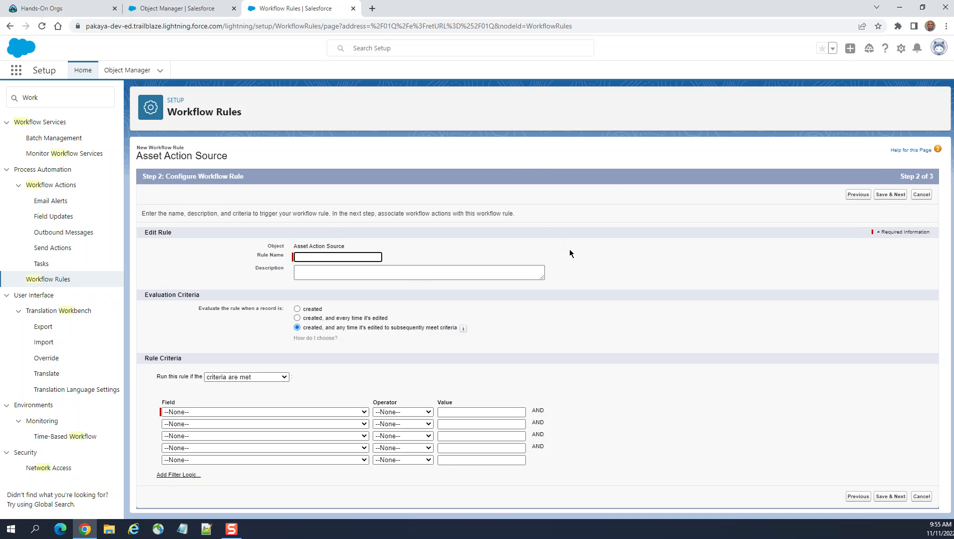
pyautogui.moveTo(857, 206)
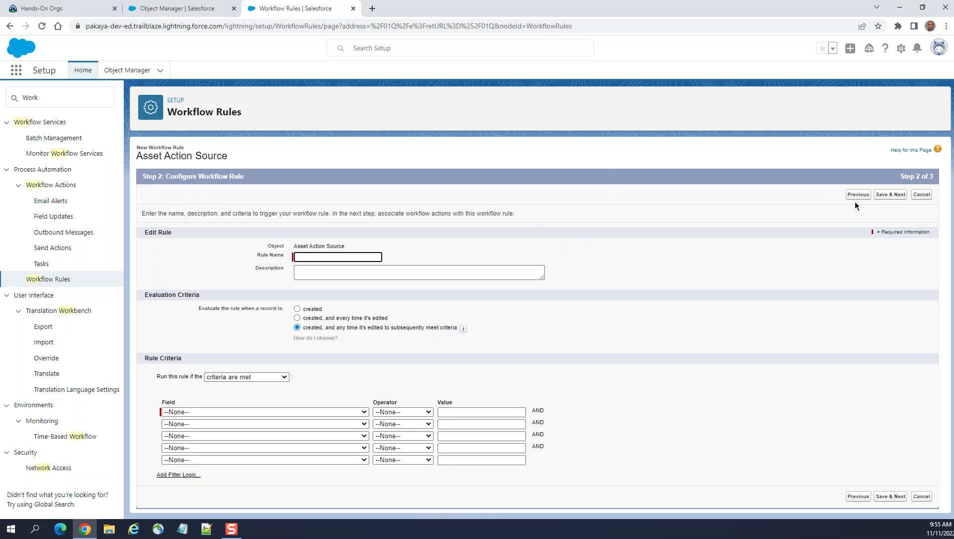
pyautogui.click(920, 193)
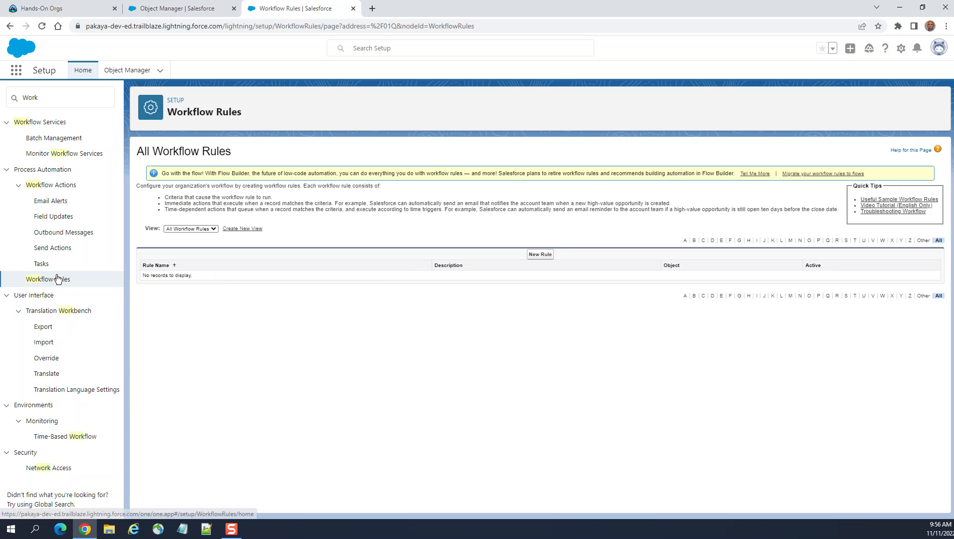
pyautogui.moveTo(578, 377)
pyautogui.write('f')
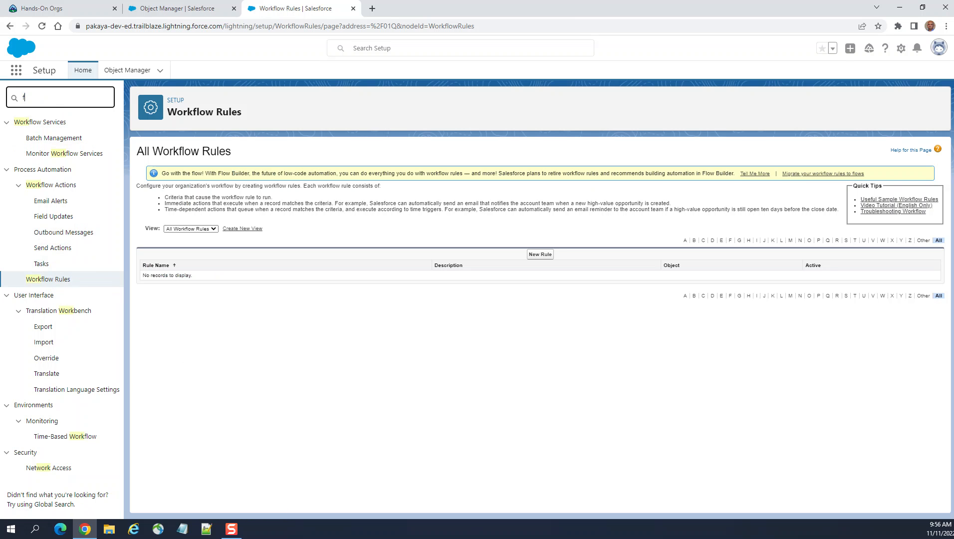
# Step: Filter the setup menu by 'flows' and go to Flows under Process Automation
pyautogui.write('lows')
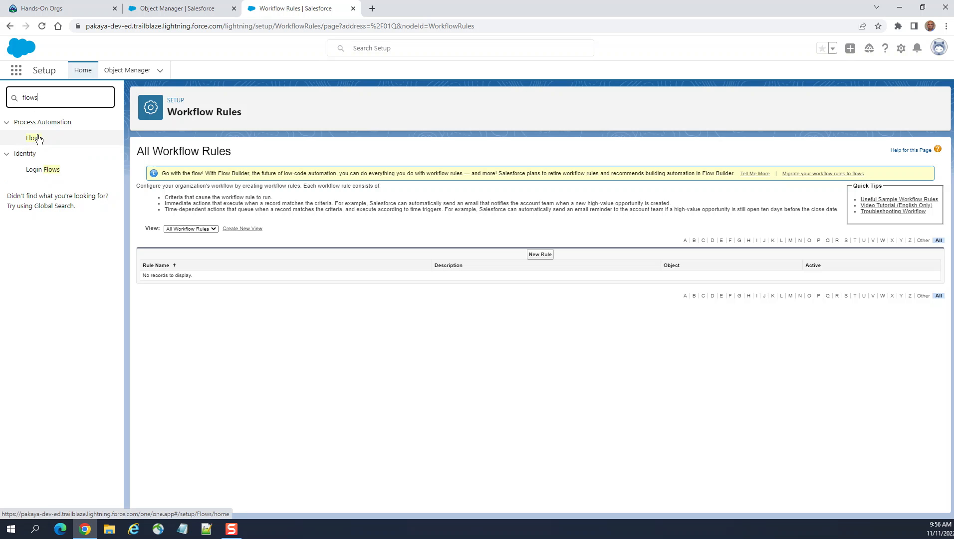
pyautogui.click(33, 137)
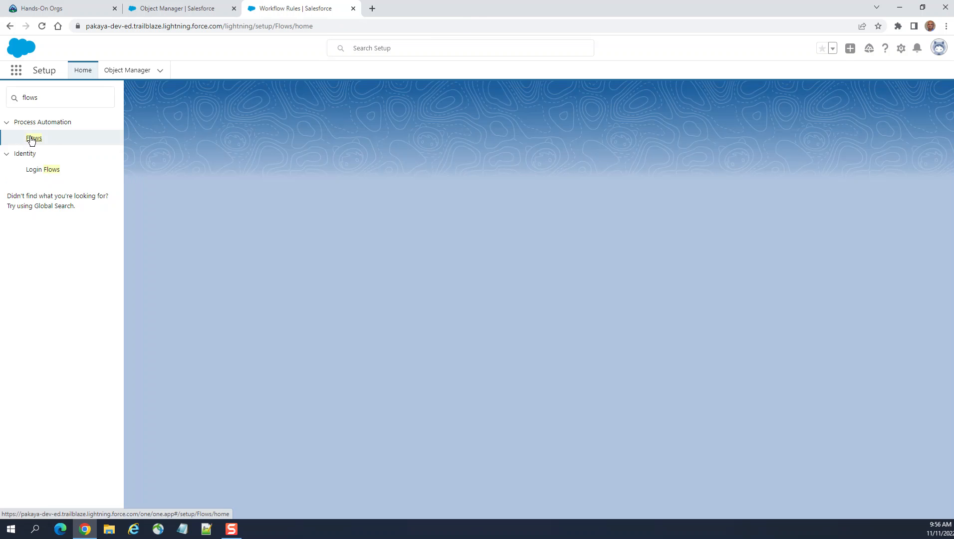
# Step: Start a New Flow from the Flows list, bringing up the flow type choices
pyautogui.click(34, 137)
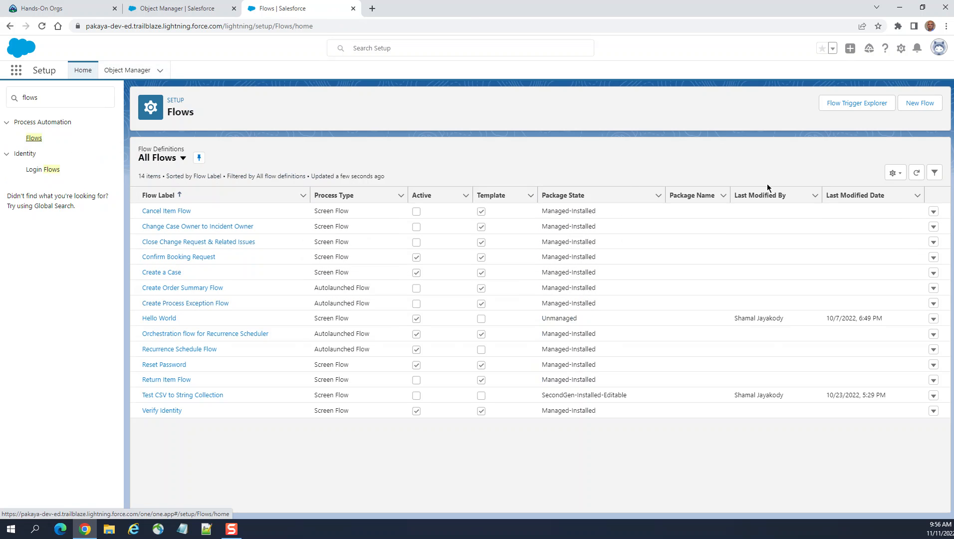
pyautogui.click(919, 103)
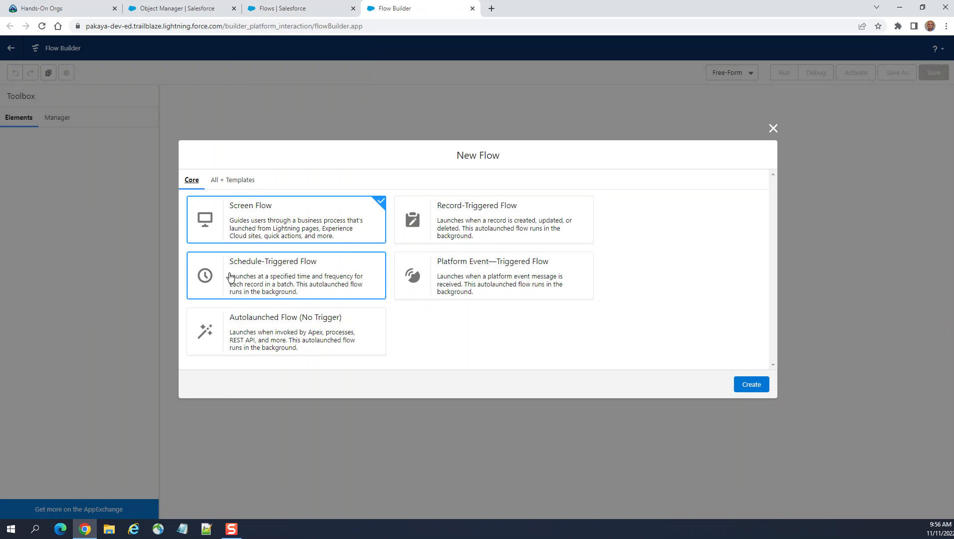
pyautogui.moveTo(317, 275)
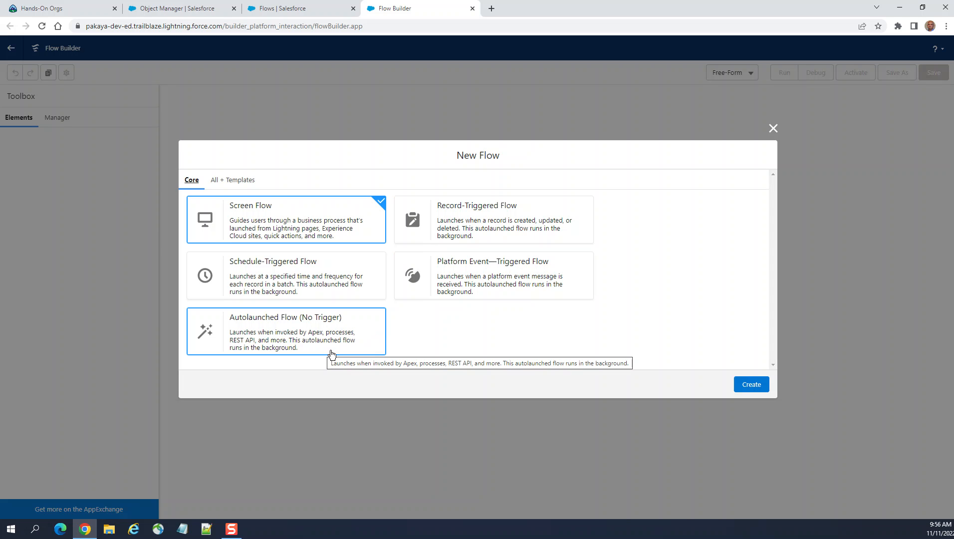
pyautogui.moveTo(514, 220)
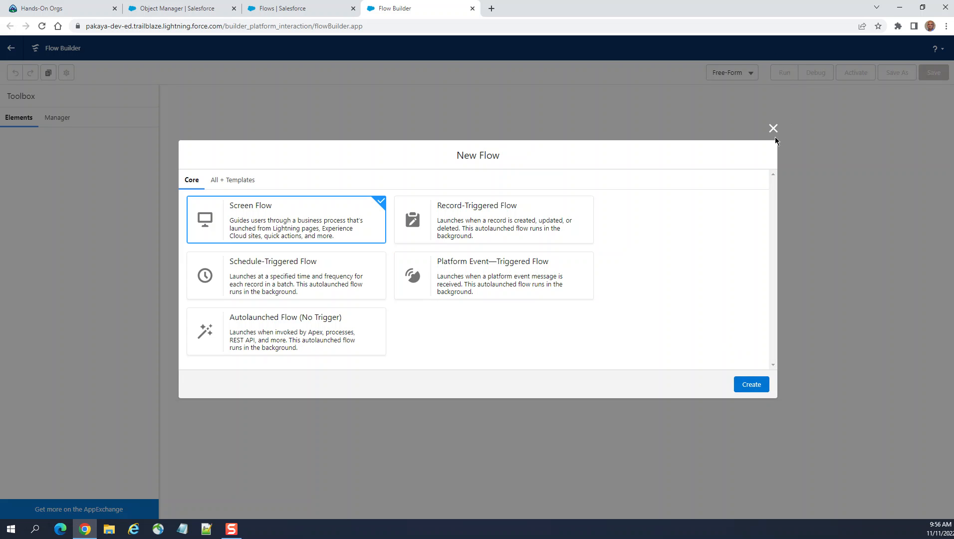
# Step: Close the New Flow dialog without creating a flow
pyautogui.click(773, 129)
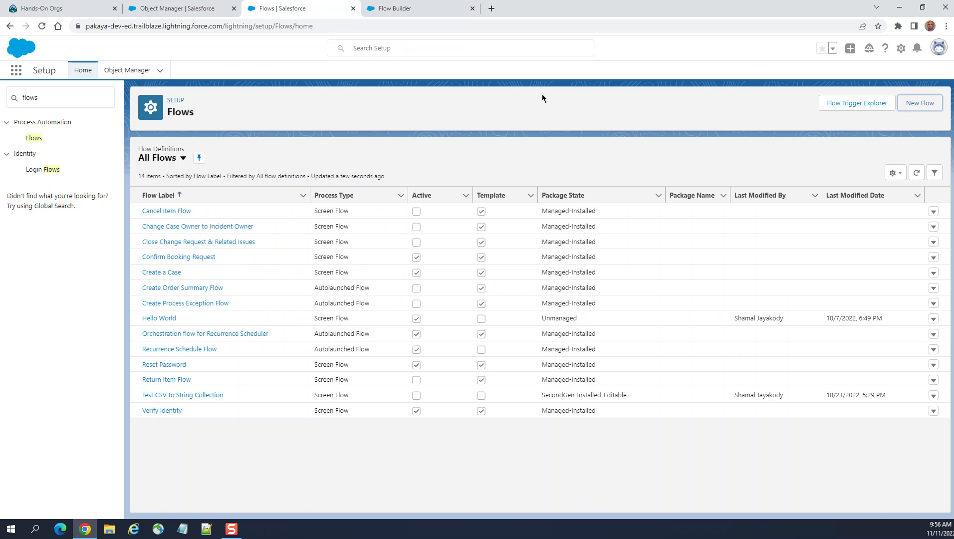
pyautogui.moveTo(852, 113)
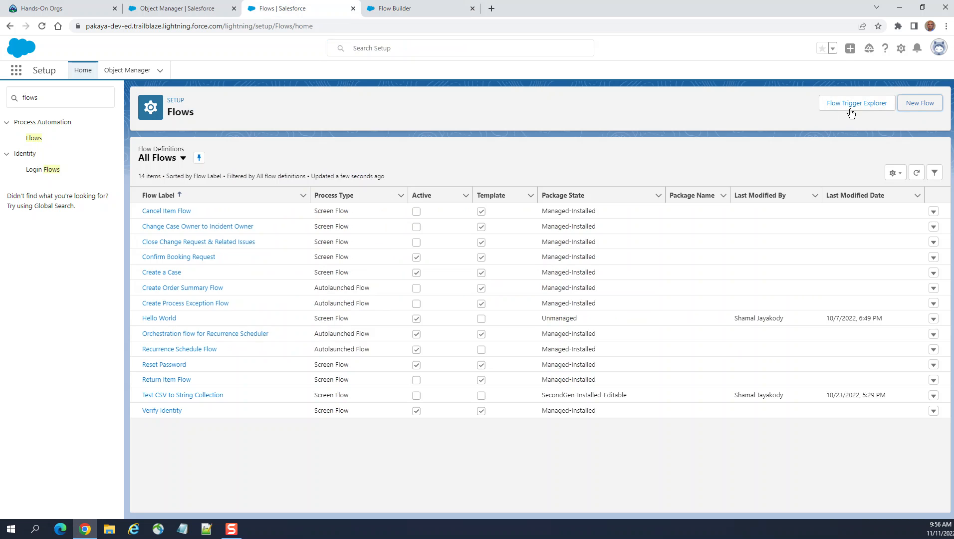
# Step: Launch Flow Trigger Explorer from the Flows page
pyautogui.click(855, 102)
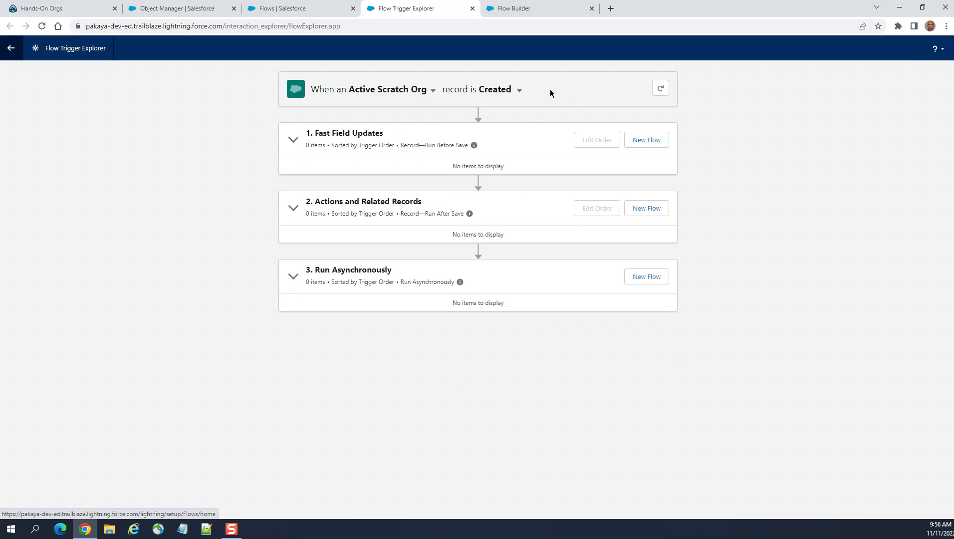
pyautogui.moveTo(371, 100)
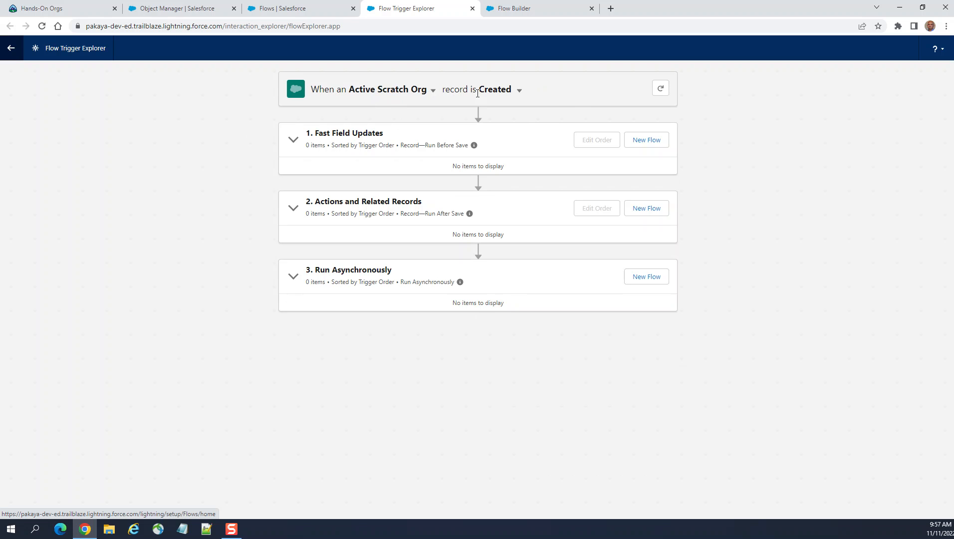
pyautogui.moveTo(95, 91)
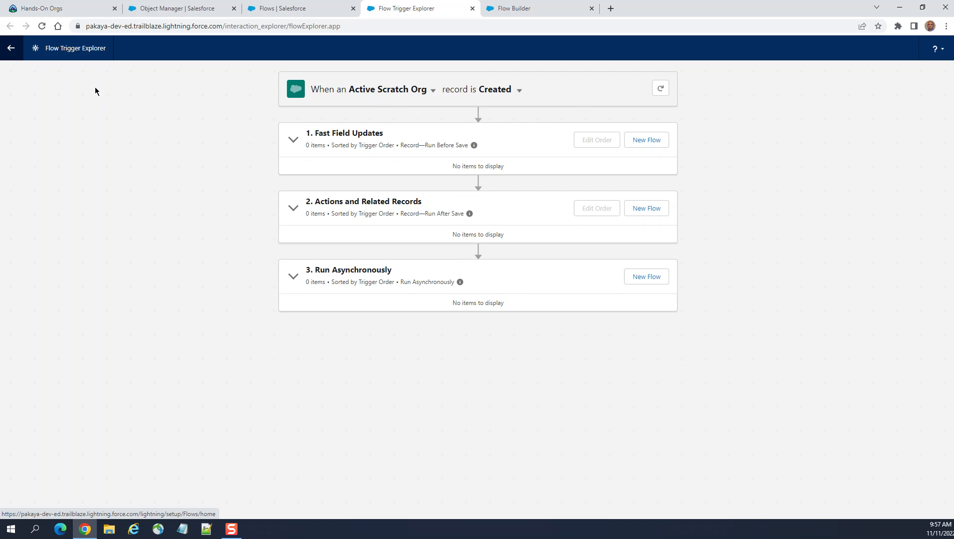
pyautogui.moveTo(646, 139)
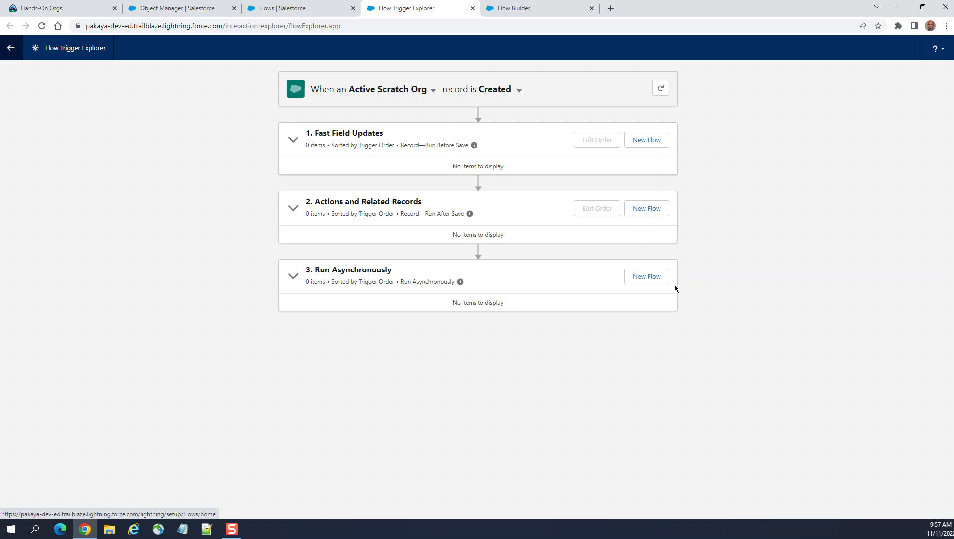
pyautogui.moveTo(675, 162)
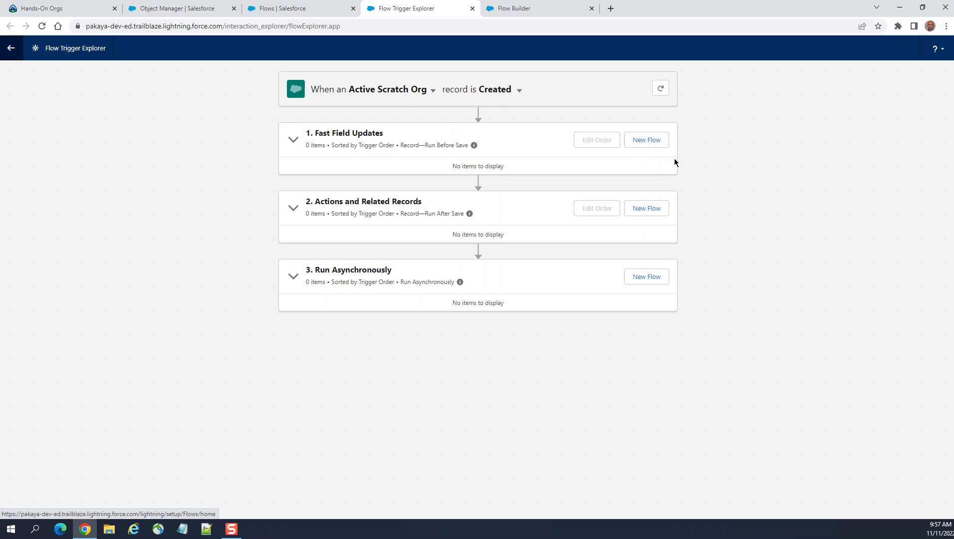
pyautogui.moveTo(646, 140)
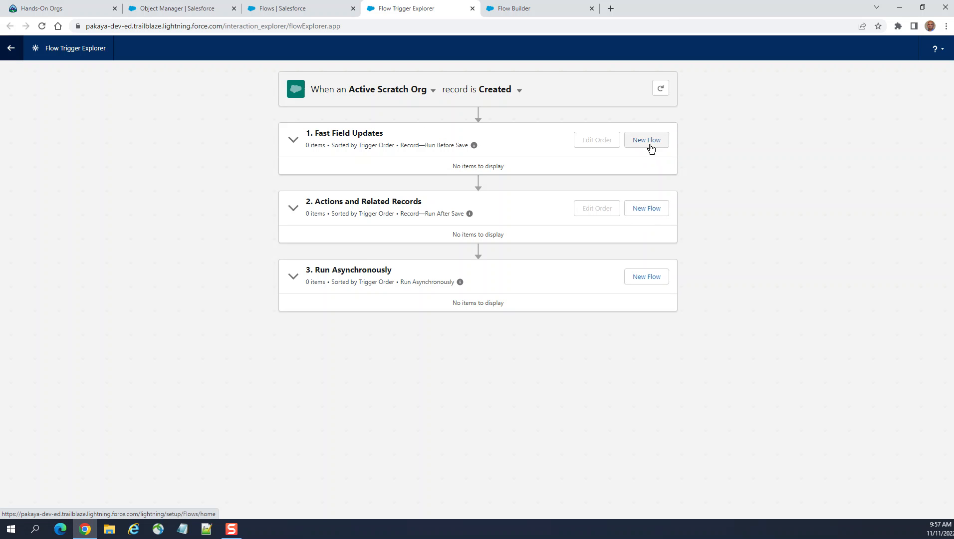
pyautogui.moveTo(661, 149)
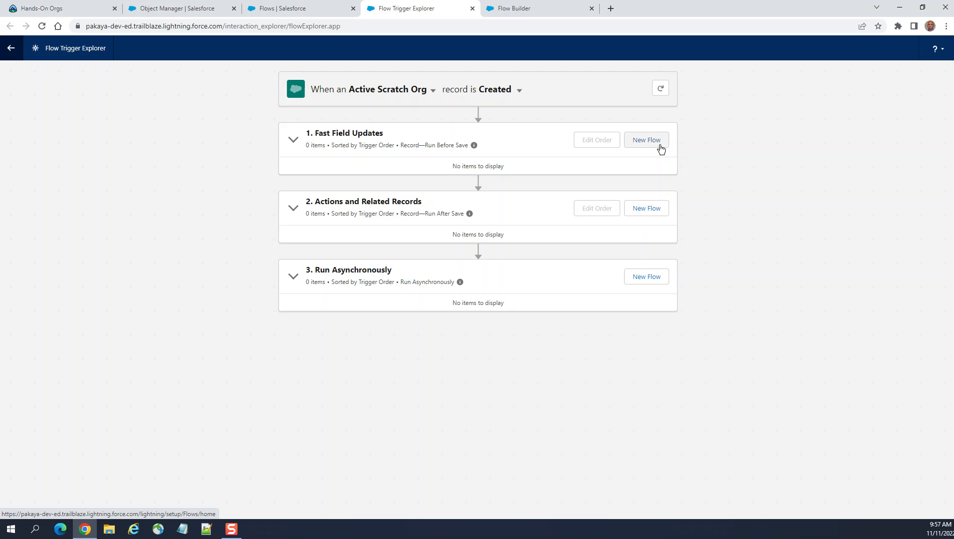
pyautogui.moveTo(474, 207)
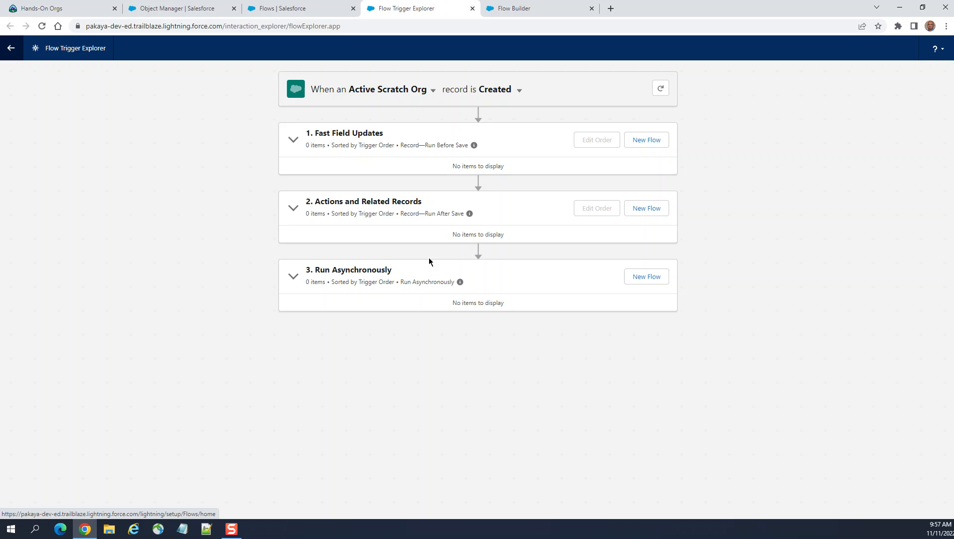
pyautogui.moveTo(170, 95)
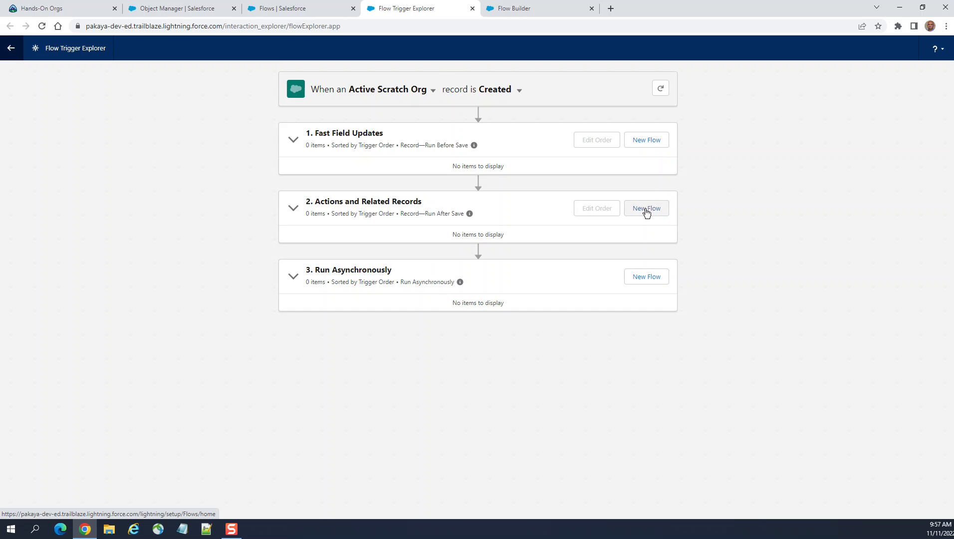
# Step: Create a new flow in the Actions and Related Records section
pyautogui.click(646, 207)
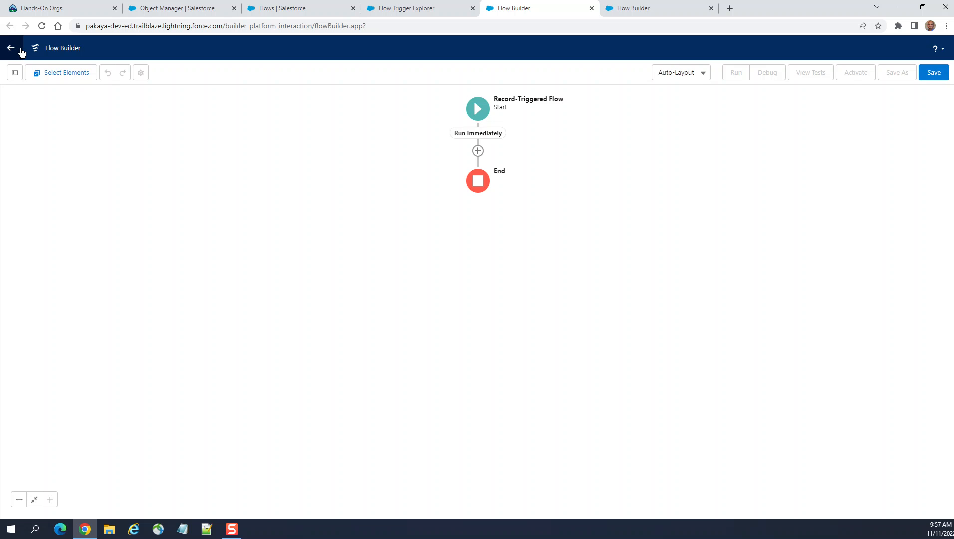
# Step: Confirm the Start element: Active Scratch Org, record created, Actions and Related Records
pyautogui.click(478, 108)
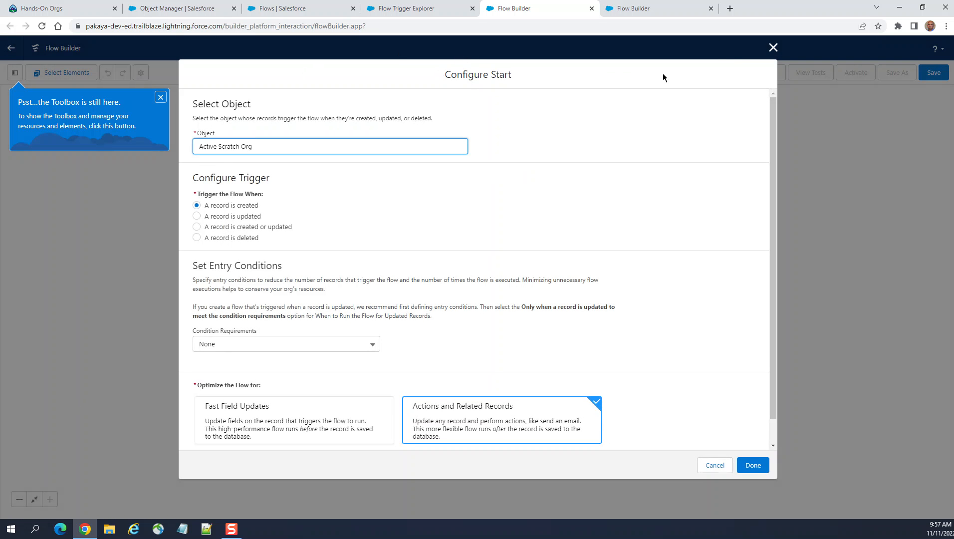
pyautogui.moveTo(257, 340)
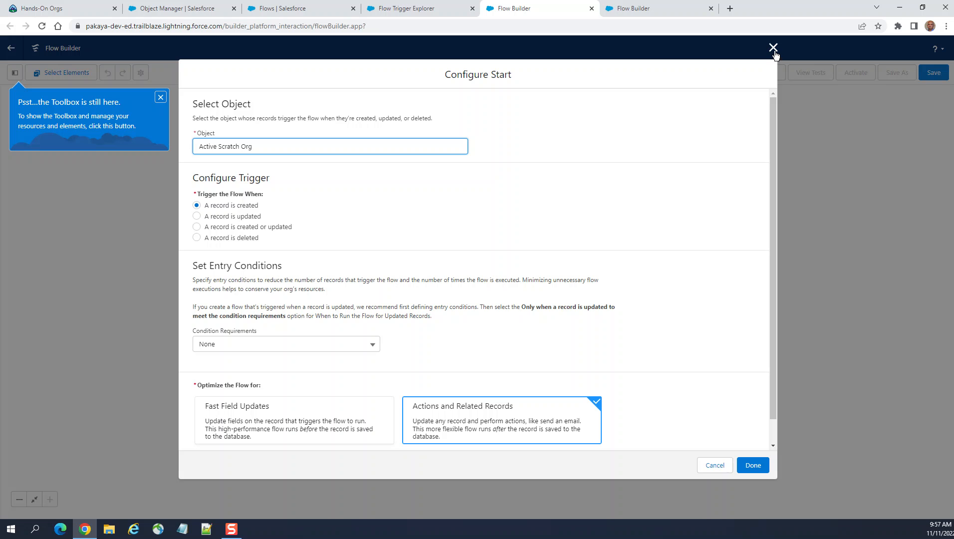
pyautogui.moveTo(772, 48)
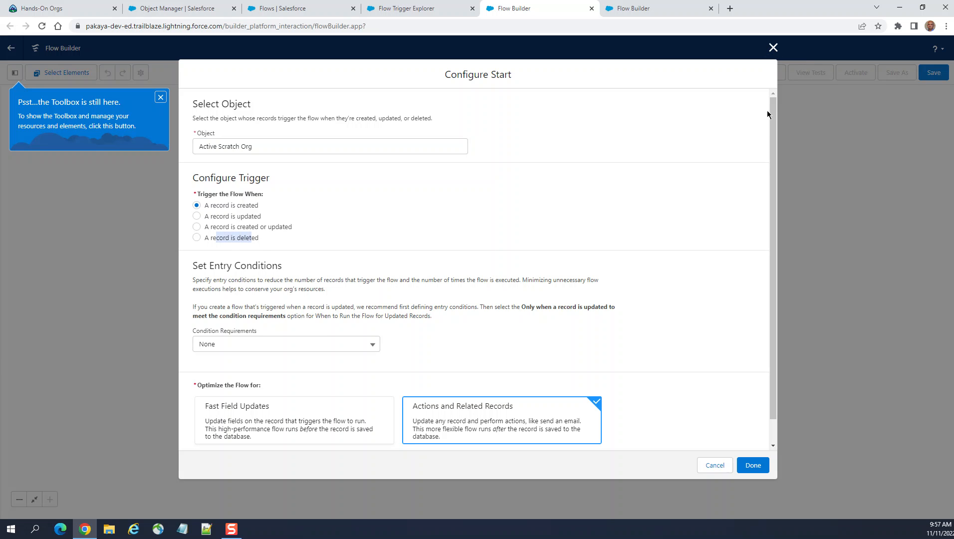
pyautogui.click(752, 465)
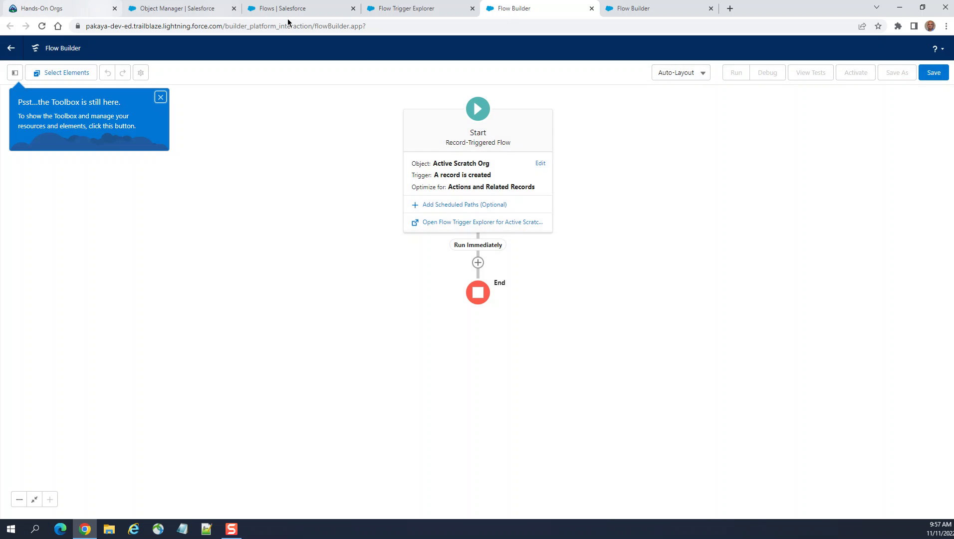
pyautogui.moveTo(675, 72)
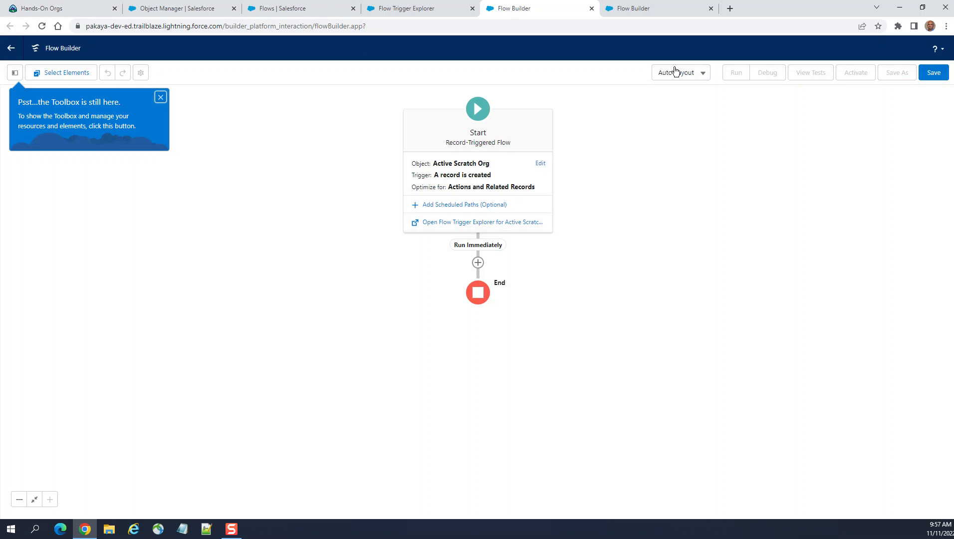